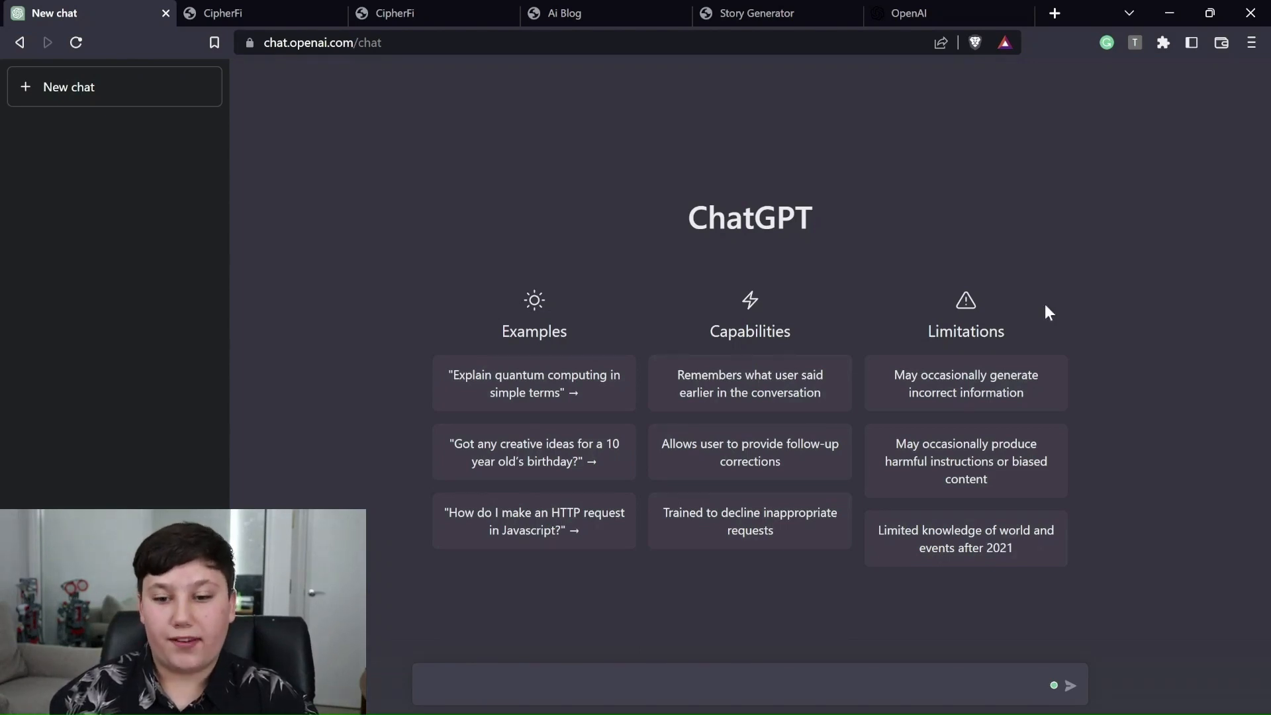
mouse_move(858, 225)
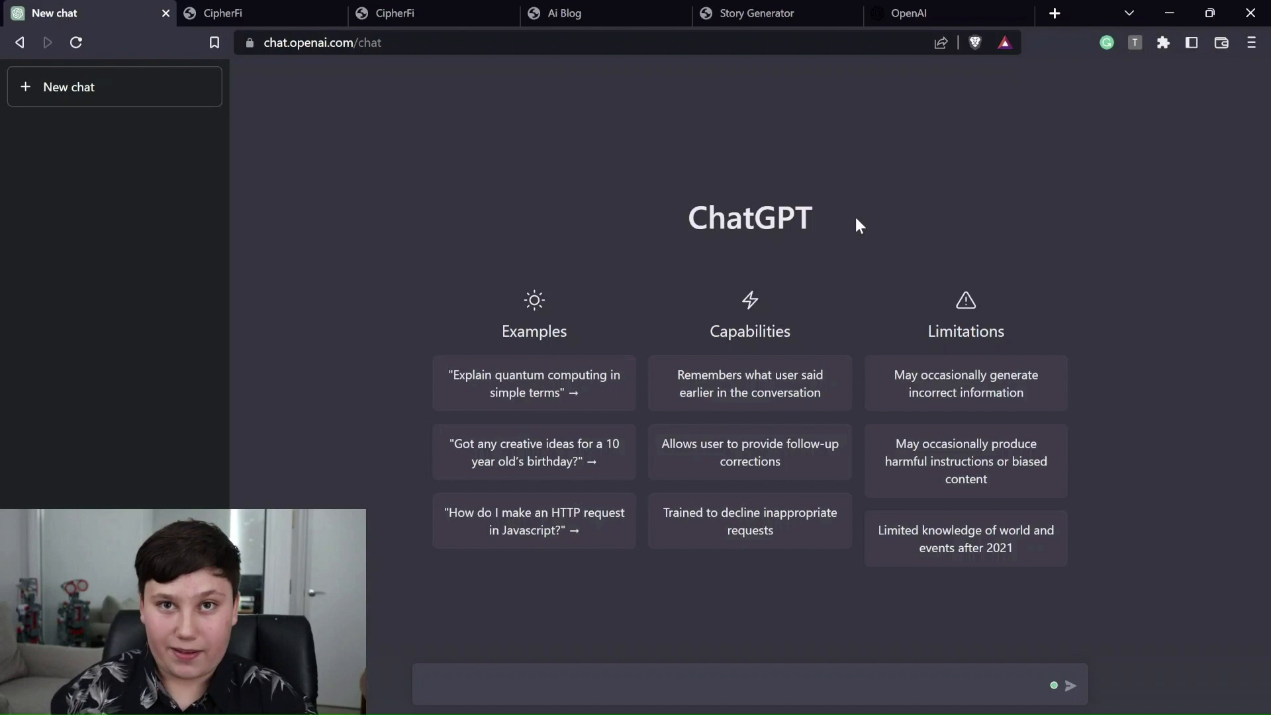
- Ask ChatGPT for a Python app that asks a name and prints "Hello there" plus it
click(655, 684)
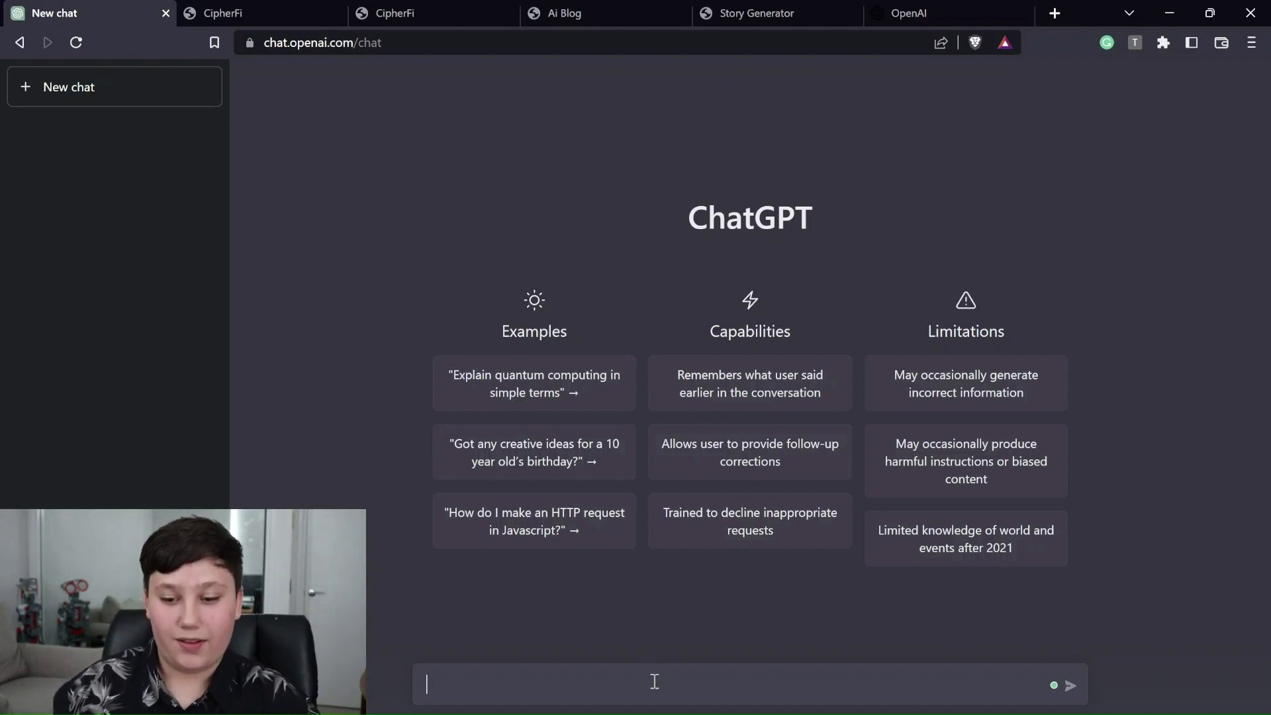
text(Make a python app that asks the user for their name. Then print the text," Hello there" followed by their name.)
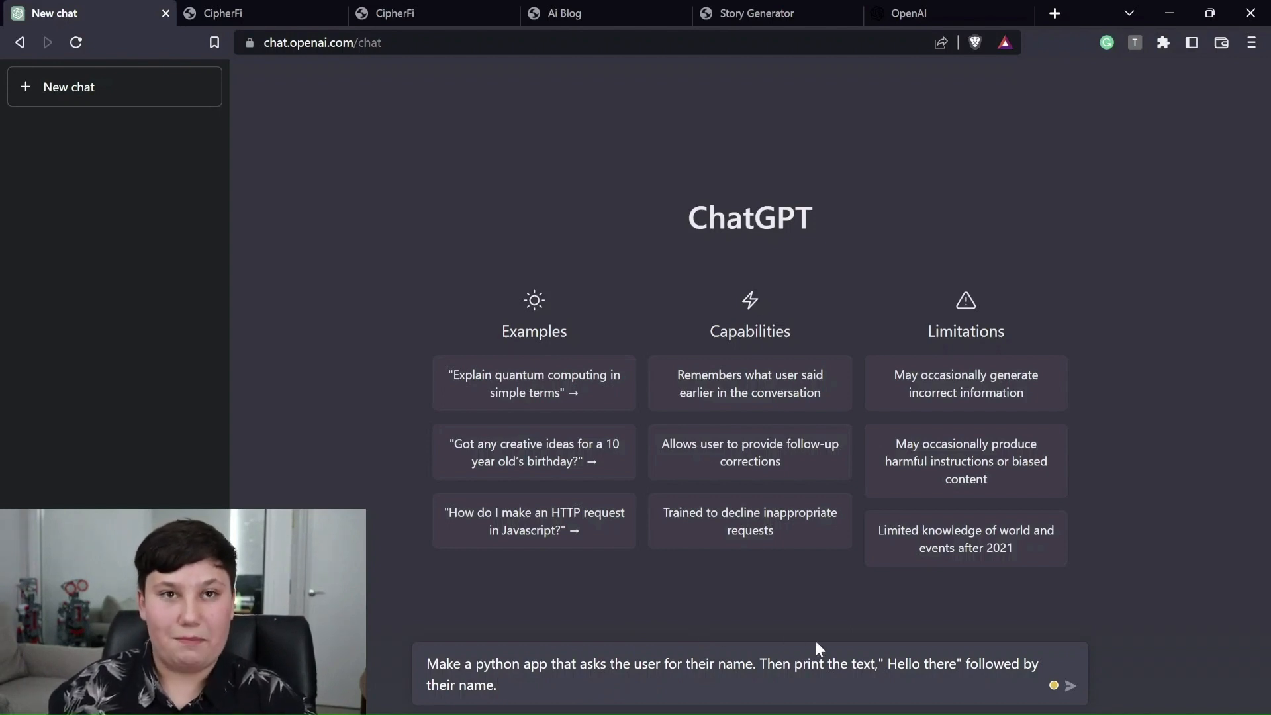
click(1070, 684)
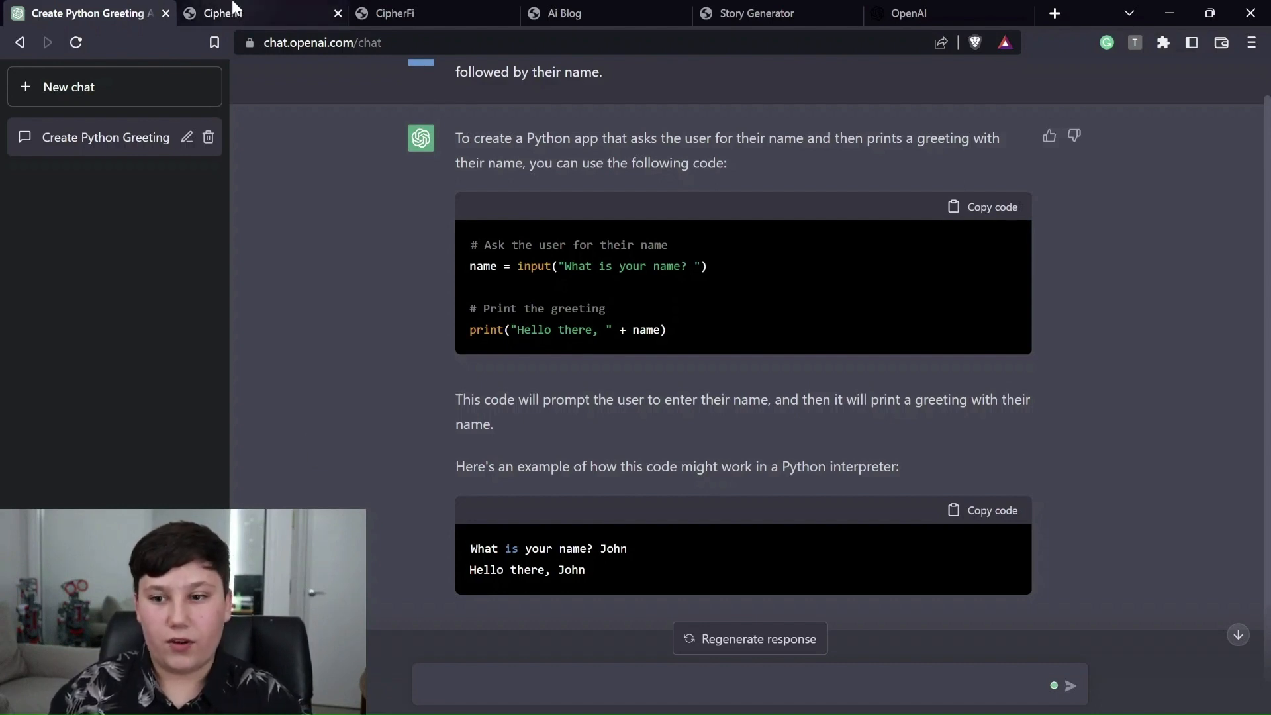
- In CipherFi, dismiss the HTTPS notice and encrypt "Hello" with a password
click(263, 13)
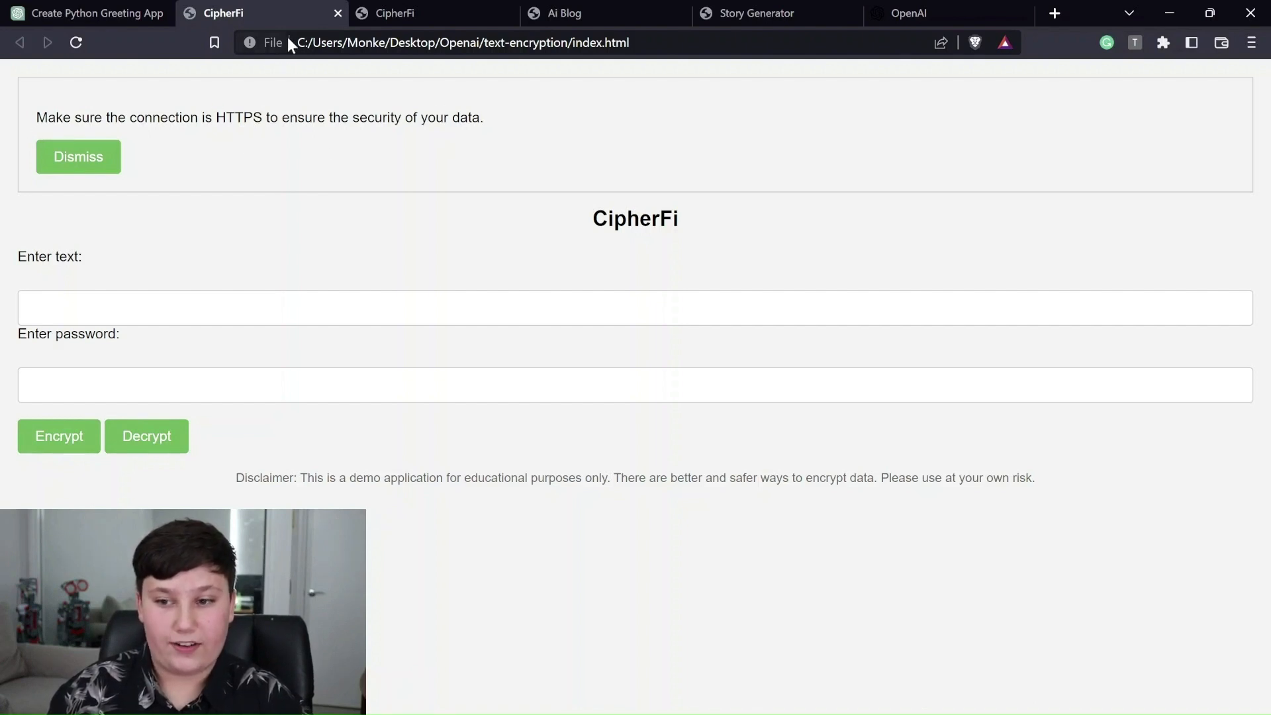
click(78, 156)
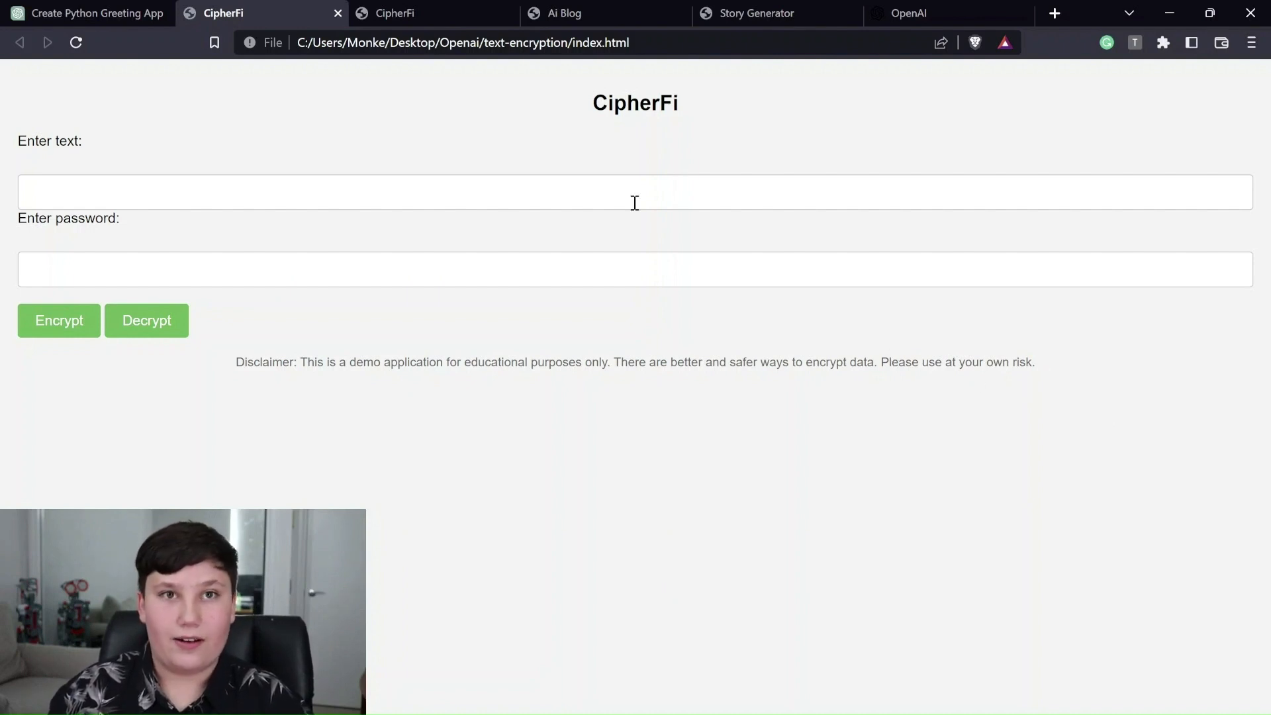
click(633, 190)
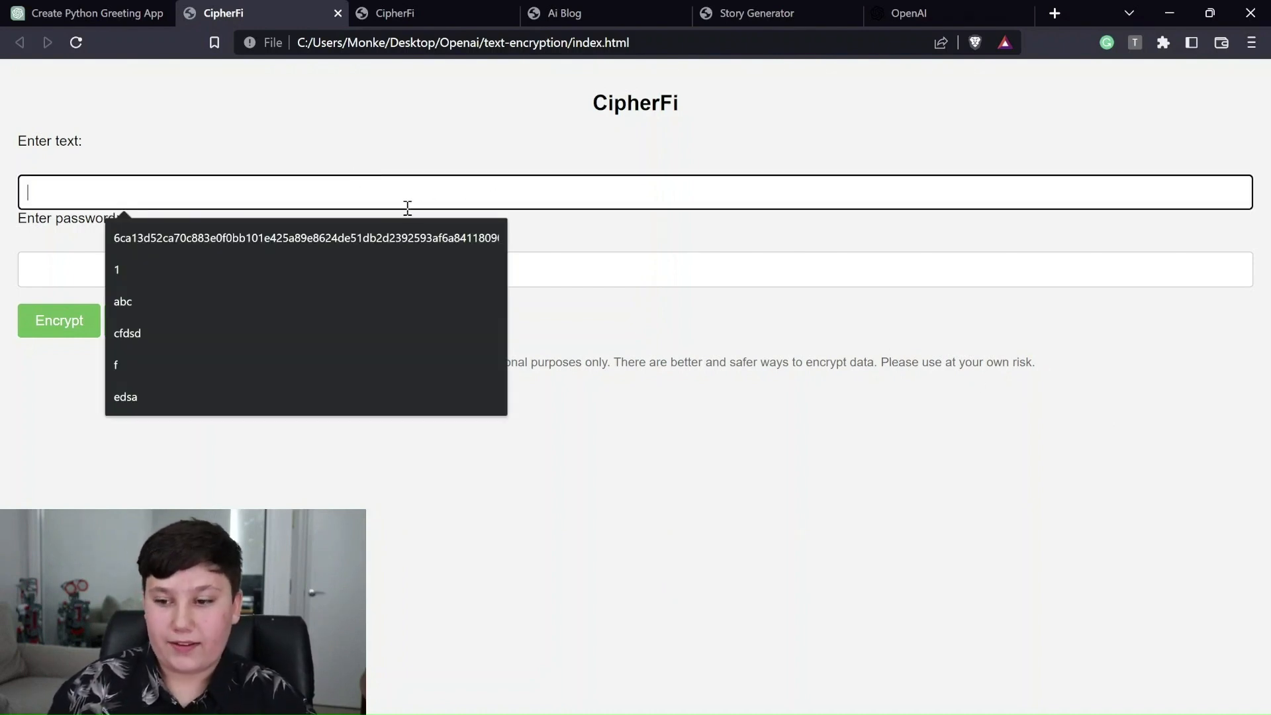
text(He)
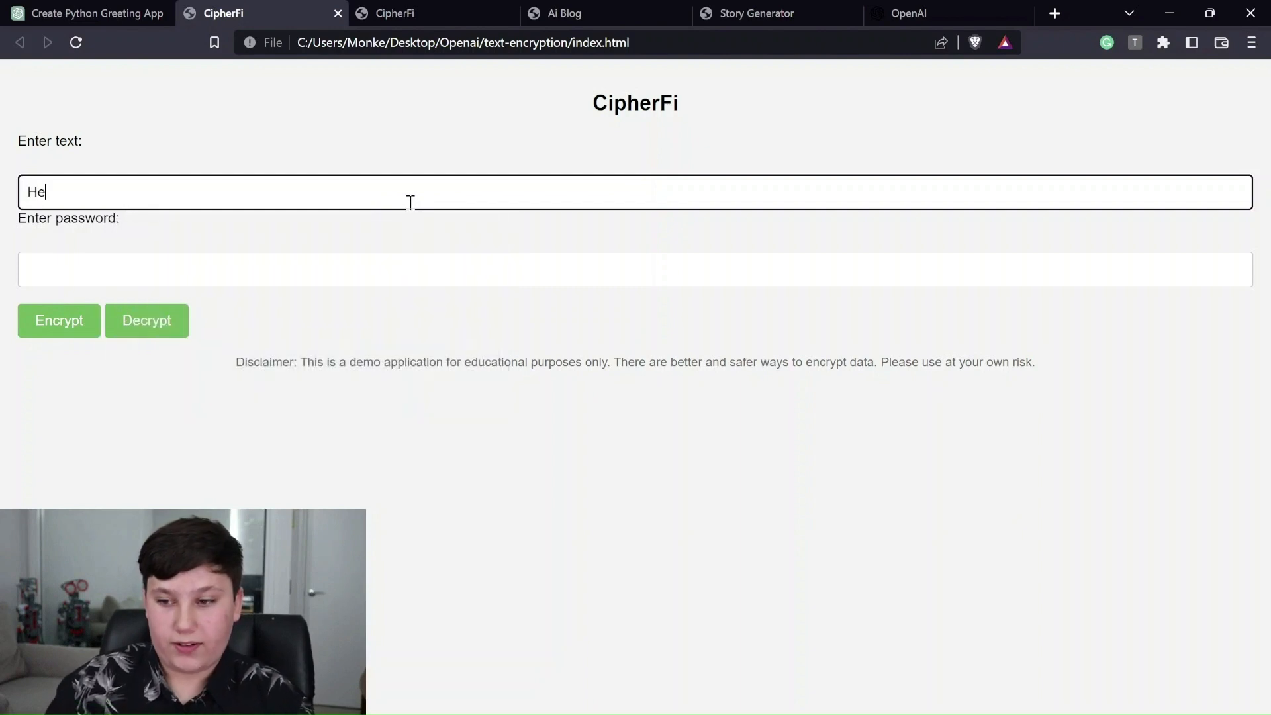
text(llo)
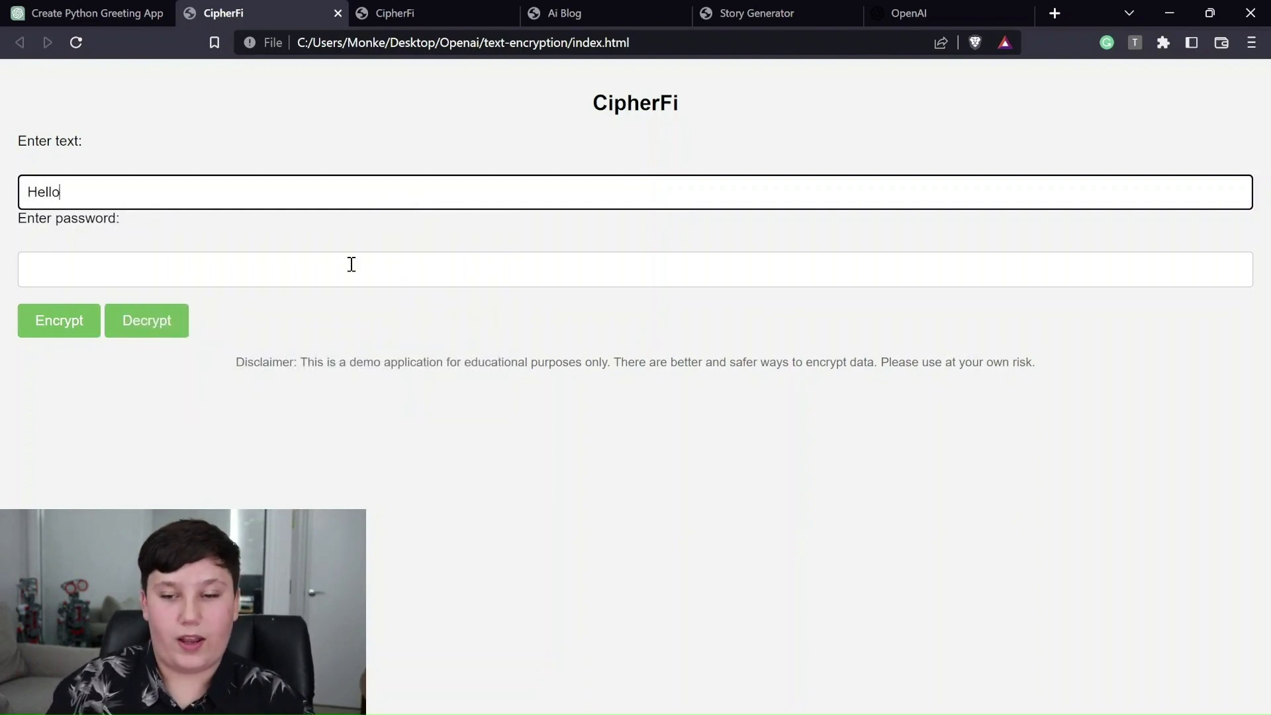
text(•)
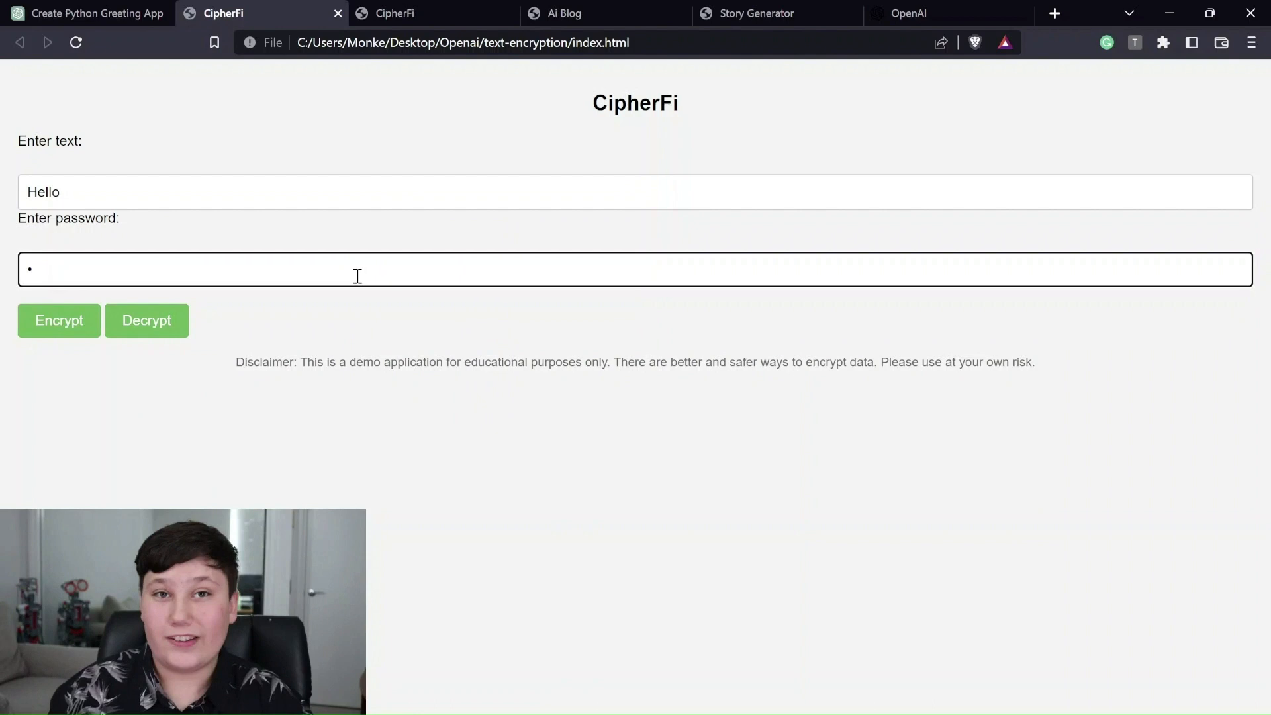
click(59, 319)
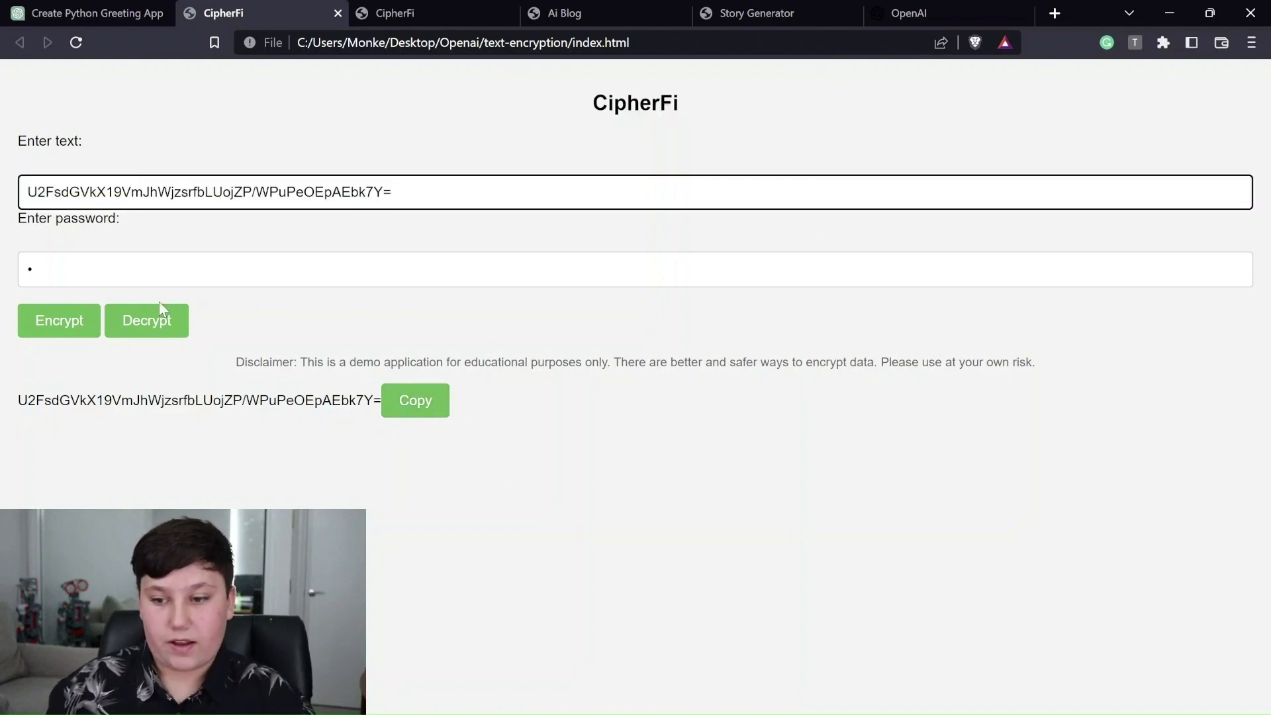
- Decrypt the ciphertext back to "Hello" in both CipherFi tabs and acknowledge the result
click(147, 321)
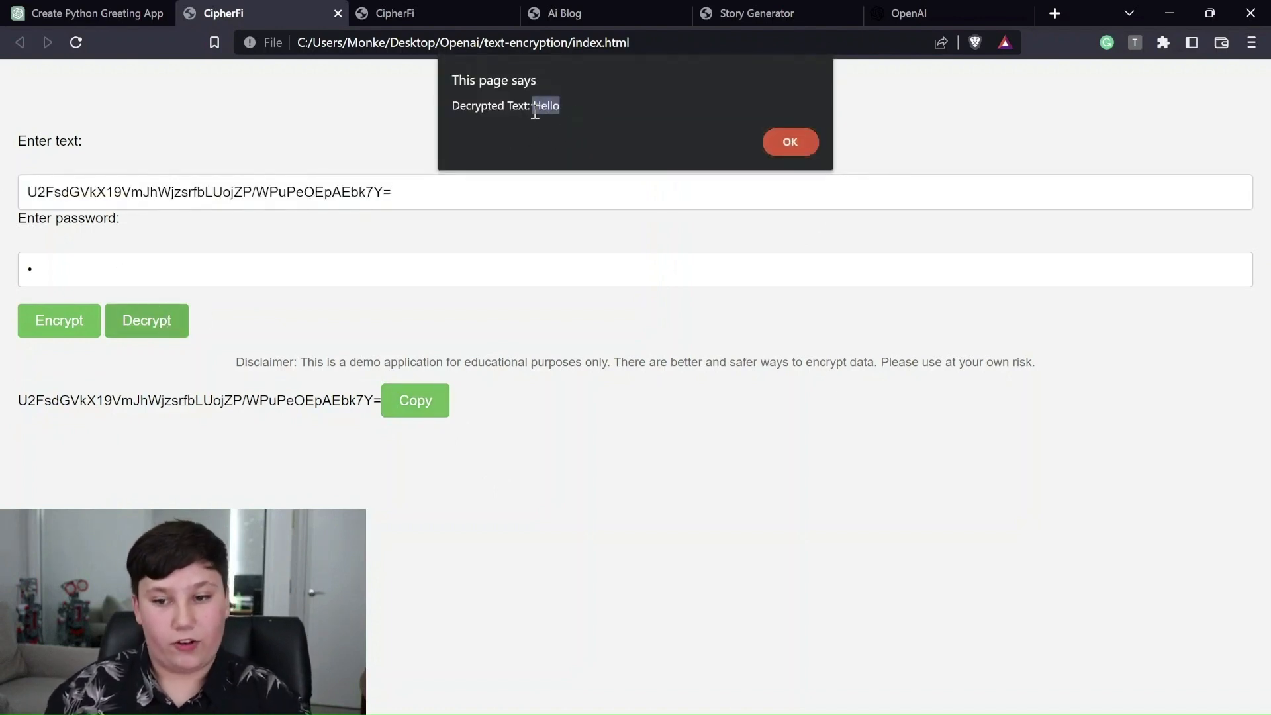
click(789, 142)
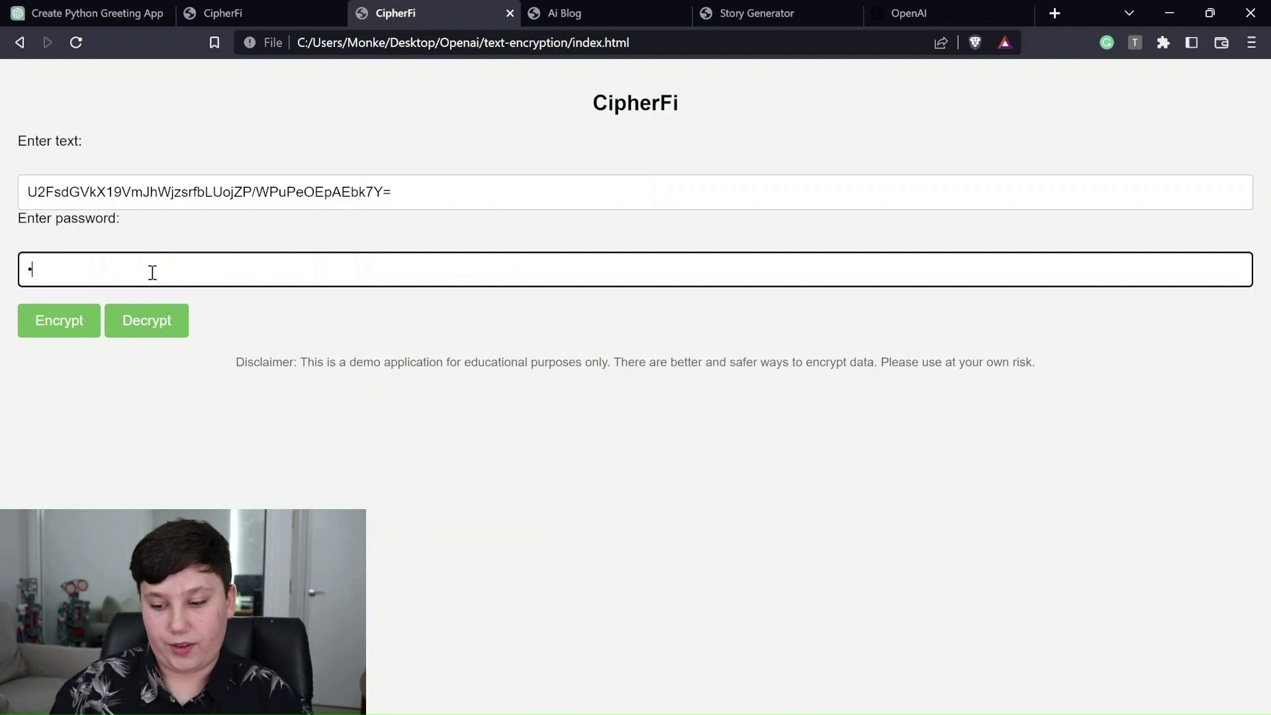
click(146, 321)
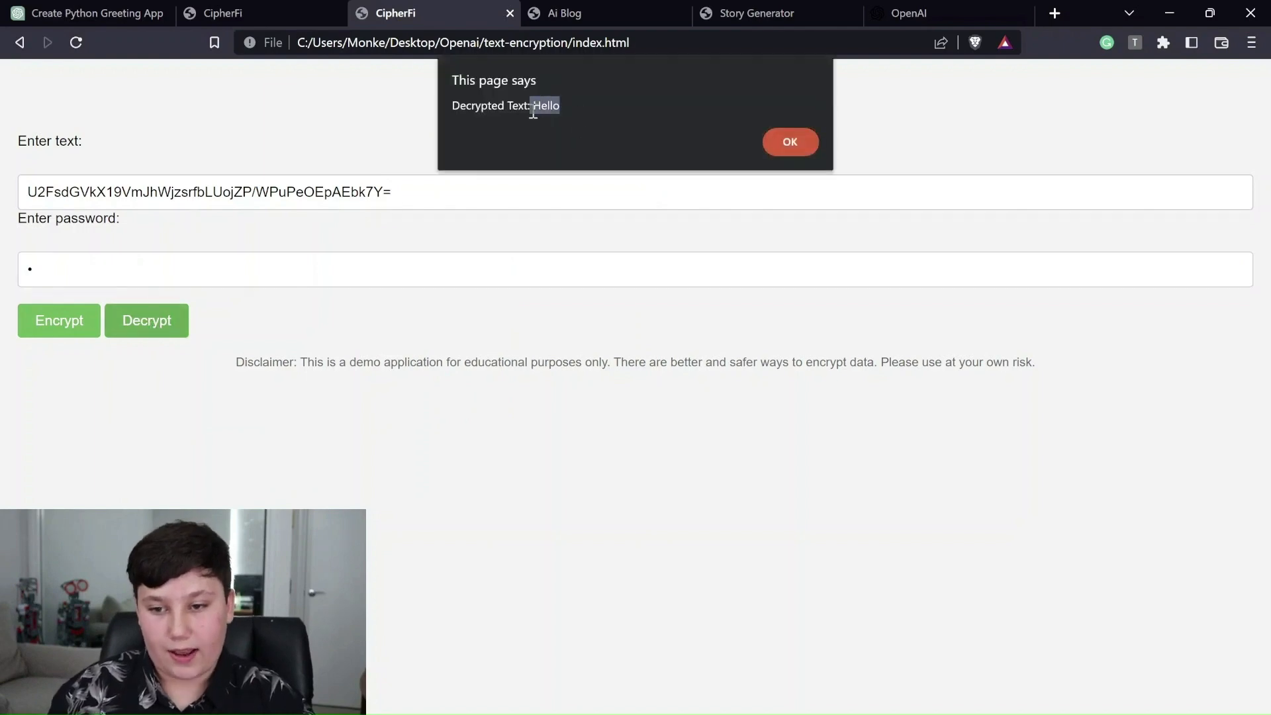
mouse_move(798, 99)
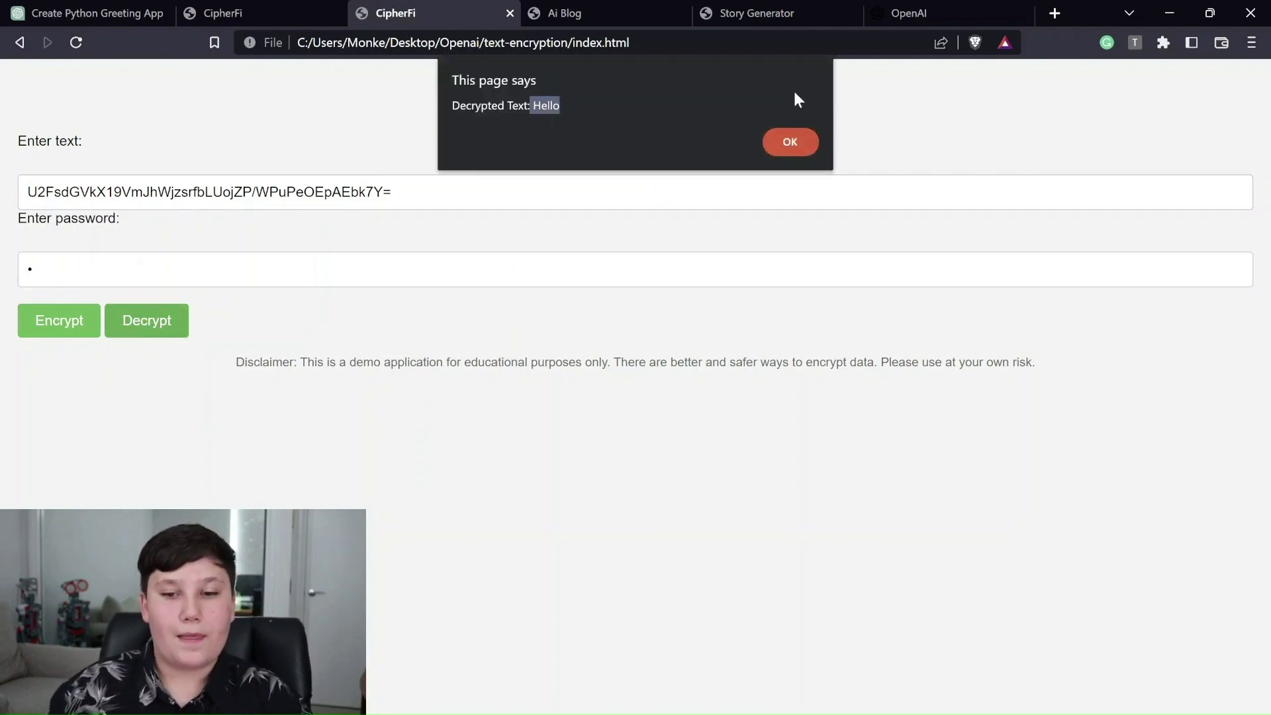
click(789, 141)
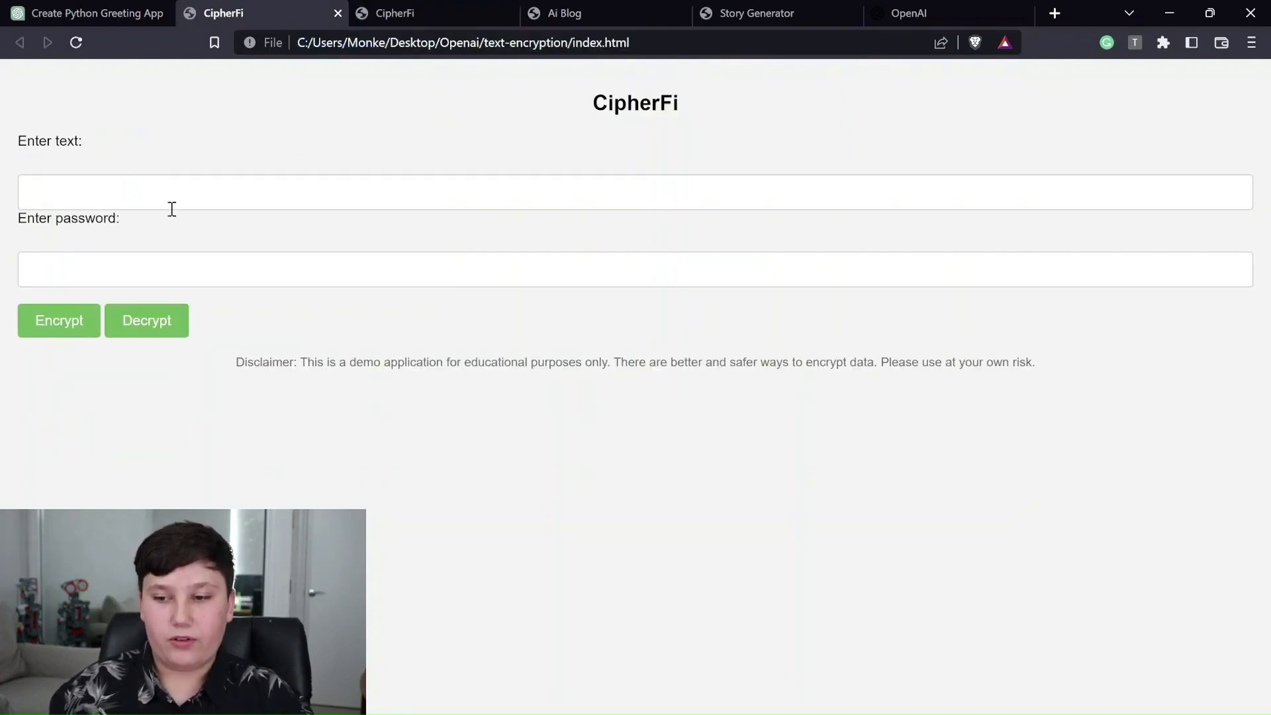
mouse_move(182, 226)
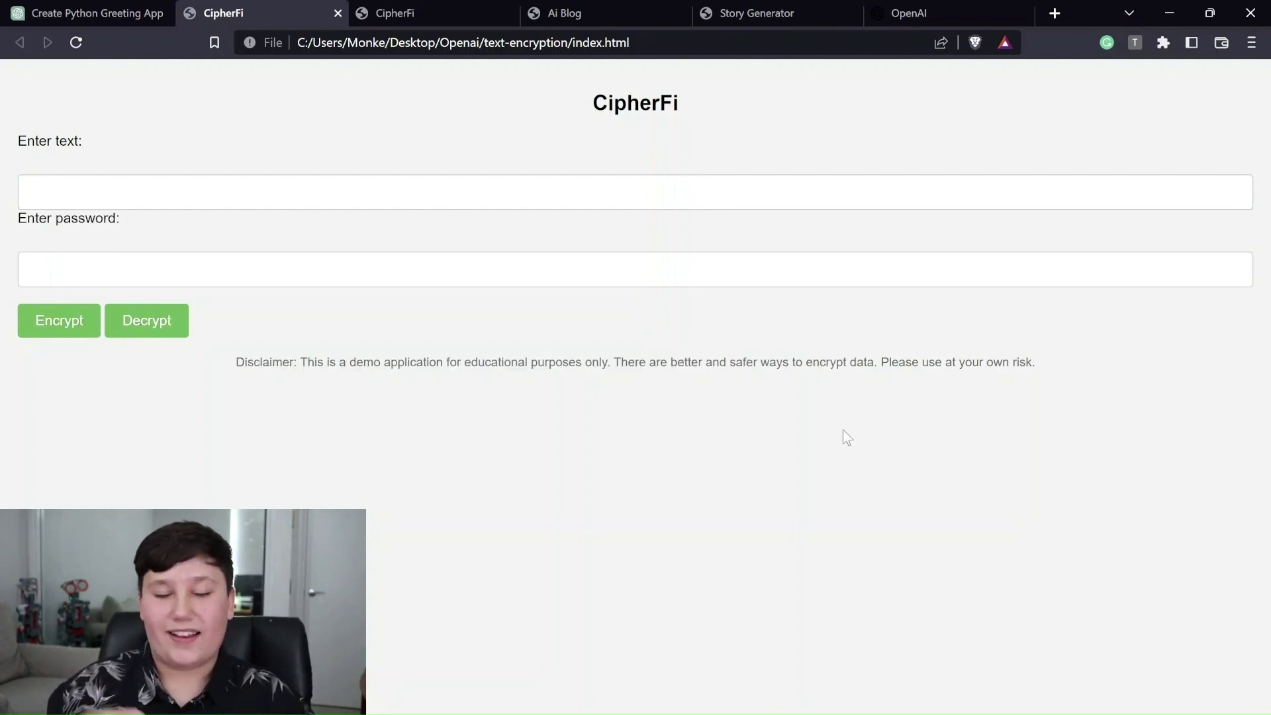
mouse_move(674, 395)
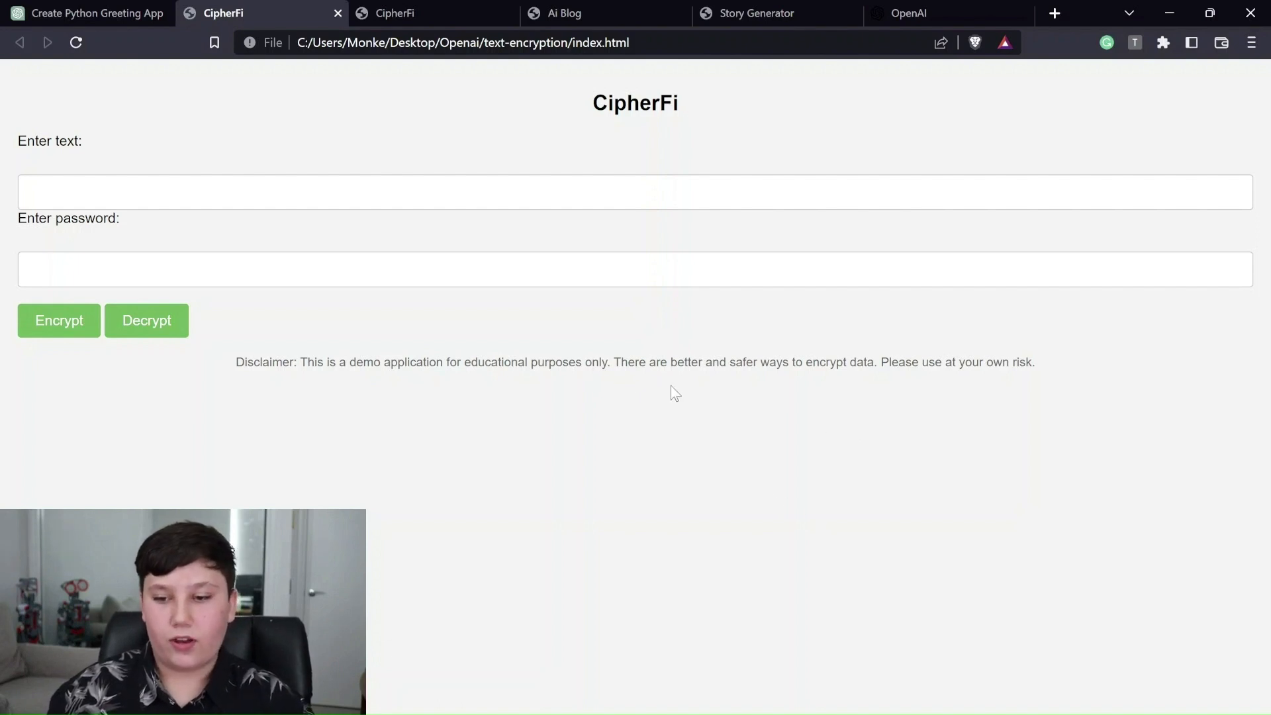
mouse_move(747, 390)
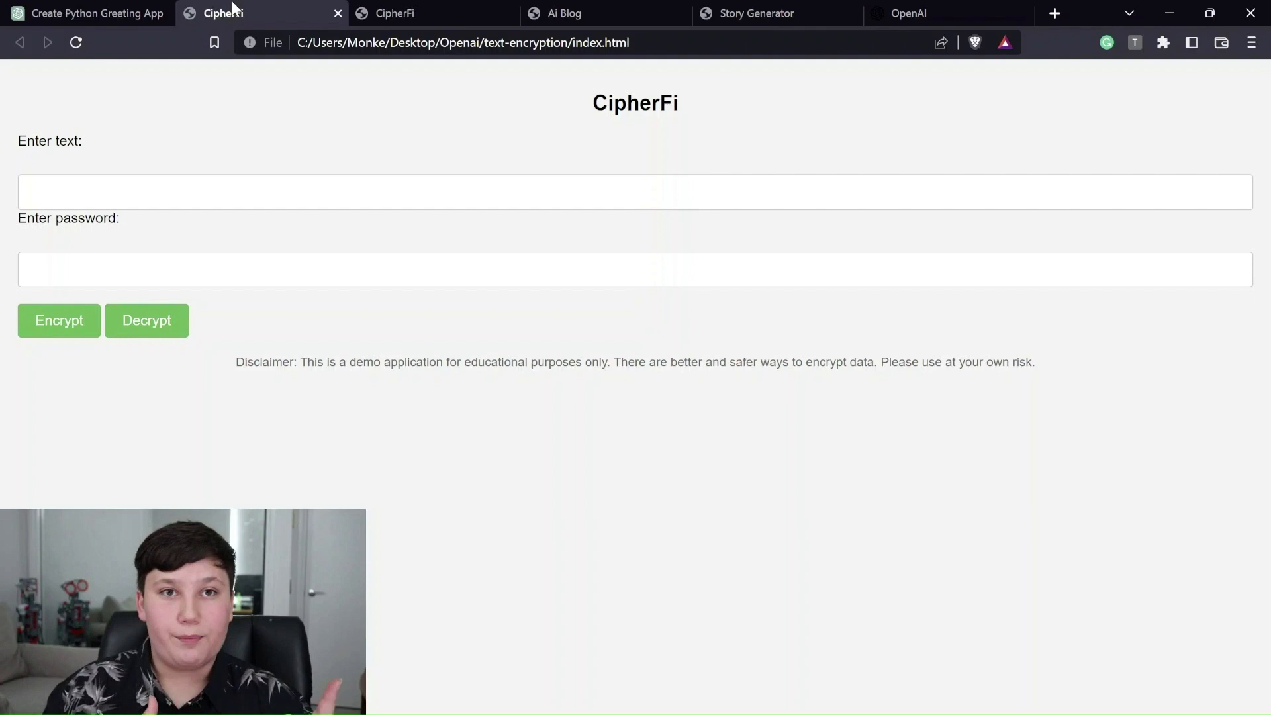
mouse_move(117, 436)
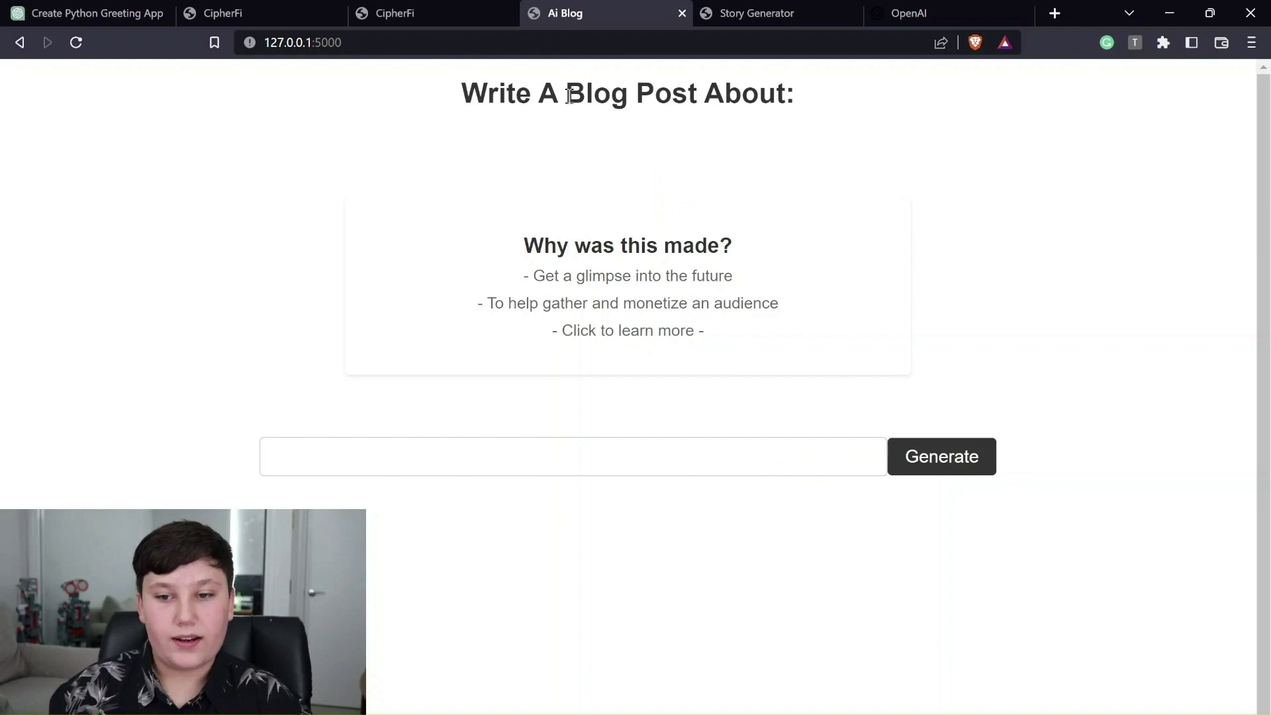
- Visit the learn-more Stripe page, then return to Ai Blog's start page at localhost:5000
triple_click(627, 93)
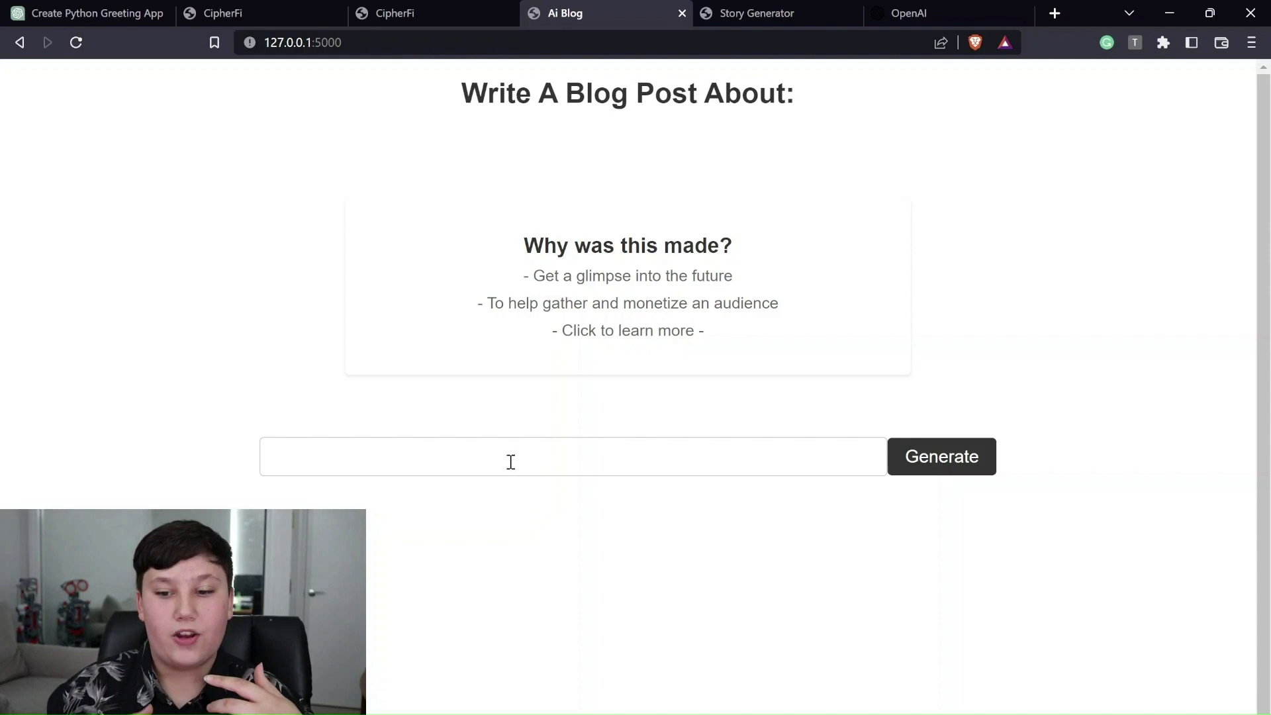
mouse_move(196, 94)
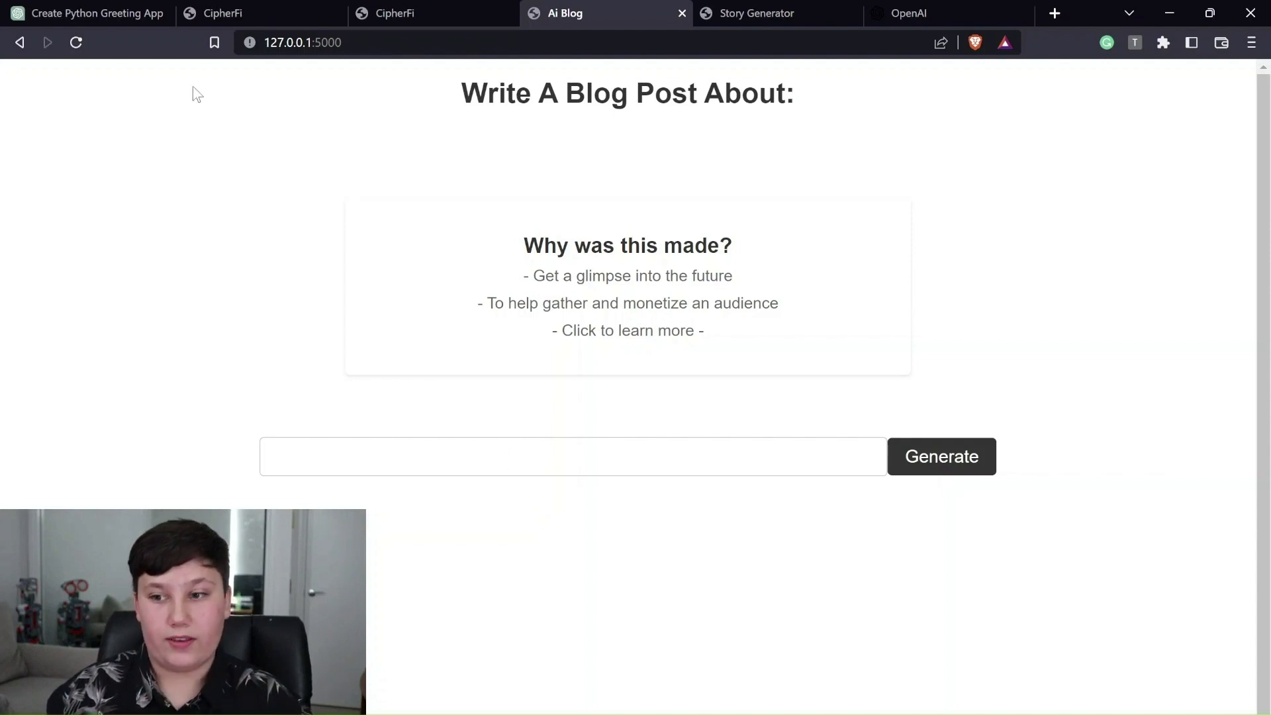
mouse_move(144, 154)
text(How AI will take over blogging)
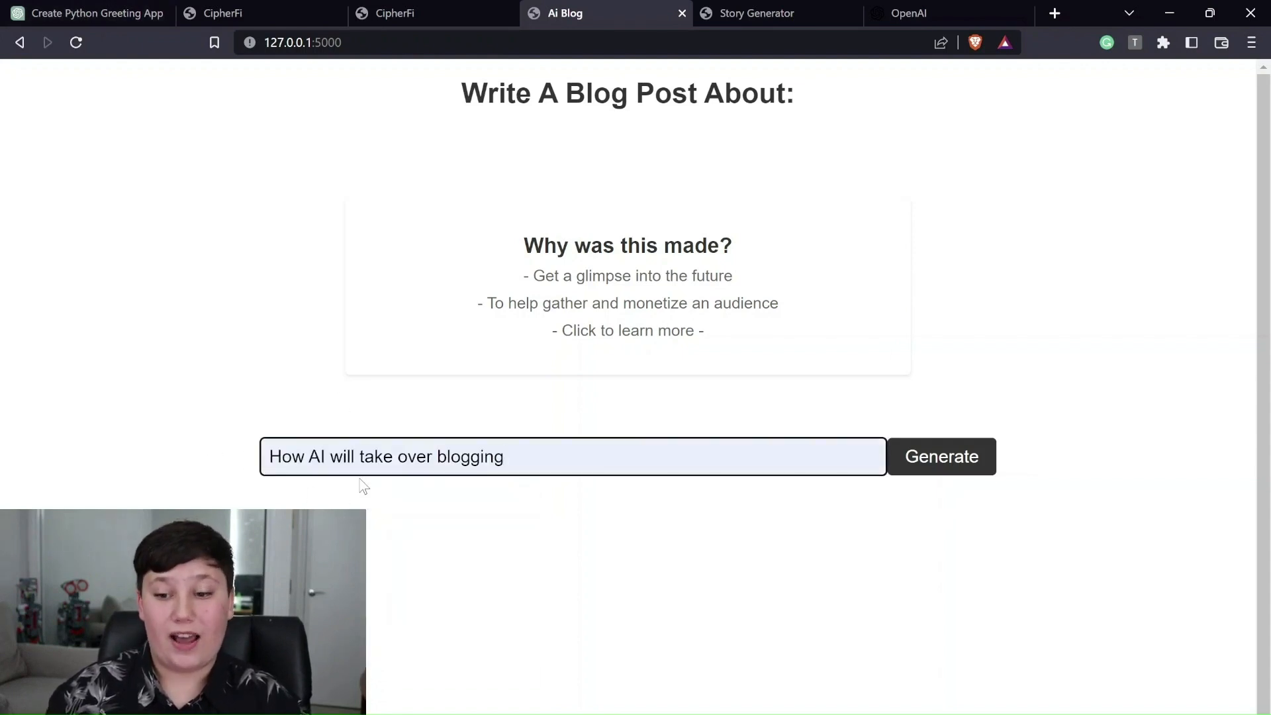
click(941, 457)
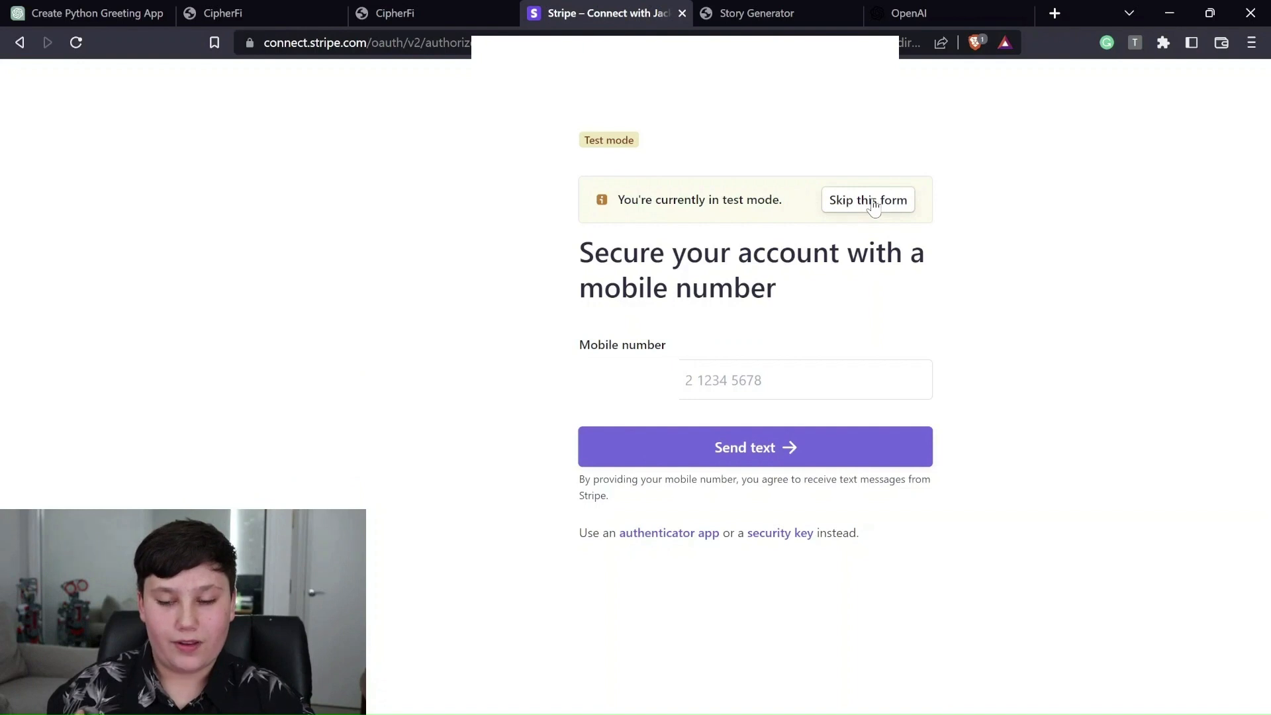
click(867, 200)
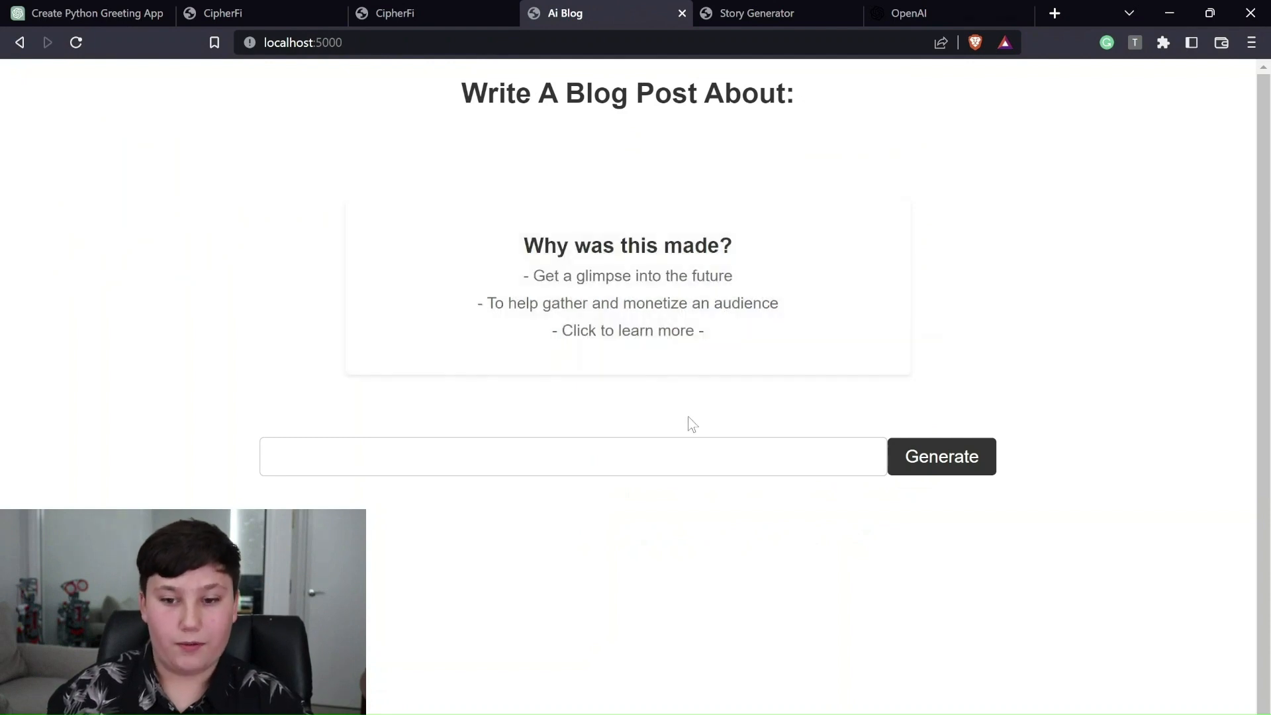
- Generate a blog post on the topic "How AI will take over blogging"
click(568, 456)
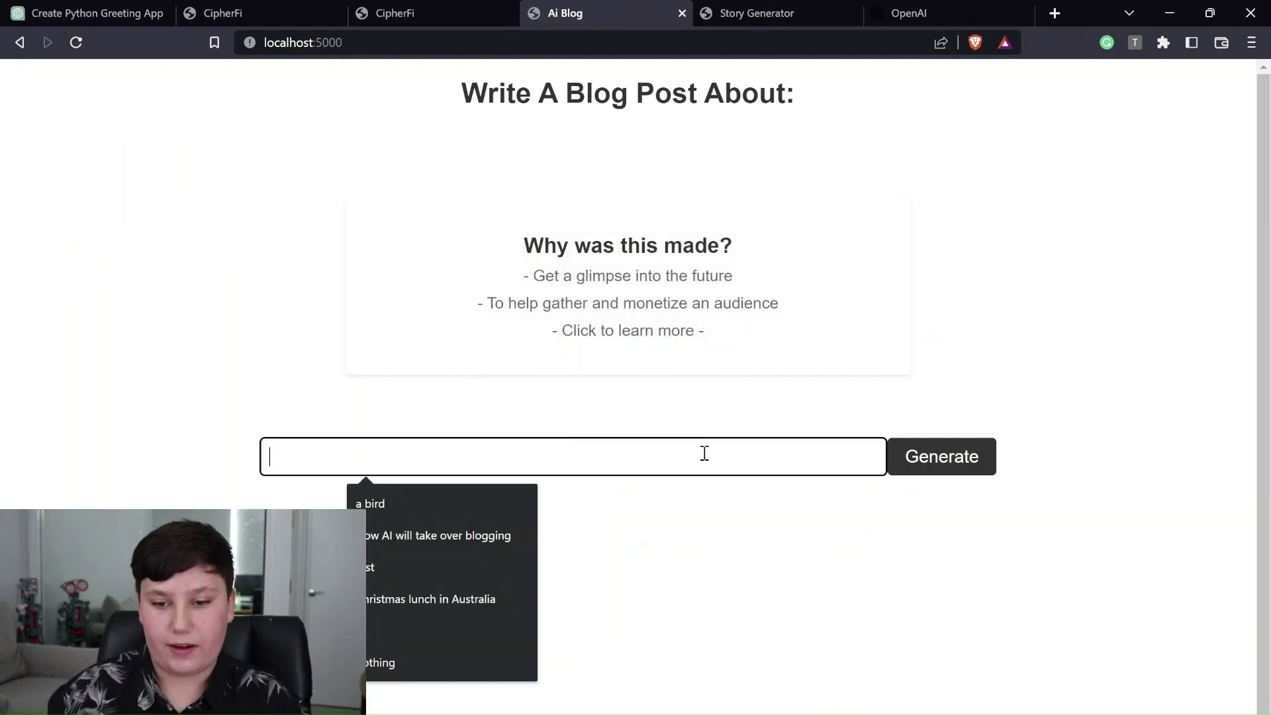
click(435, 535)
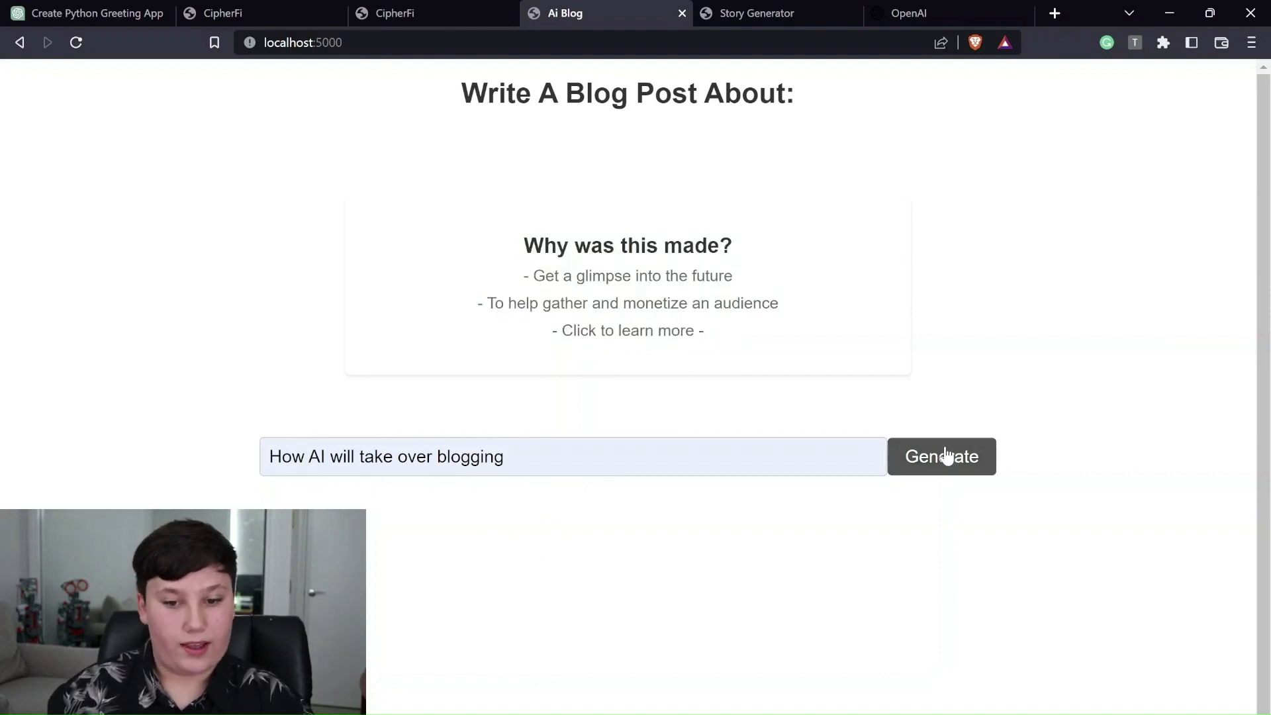
click(942, 457)
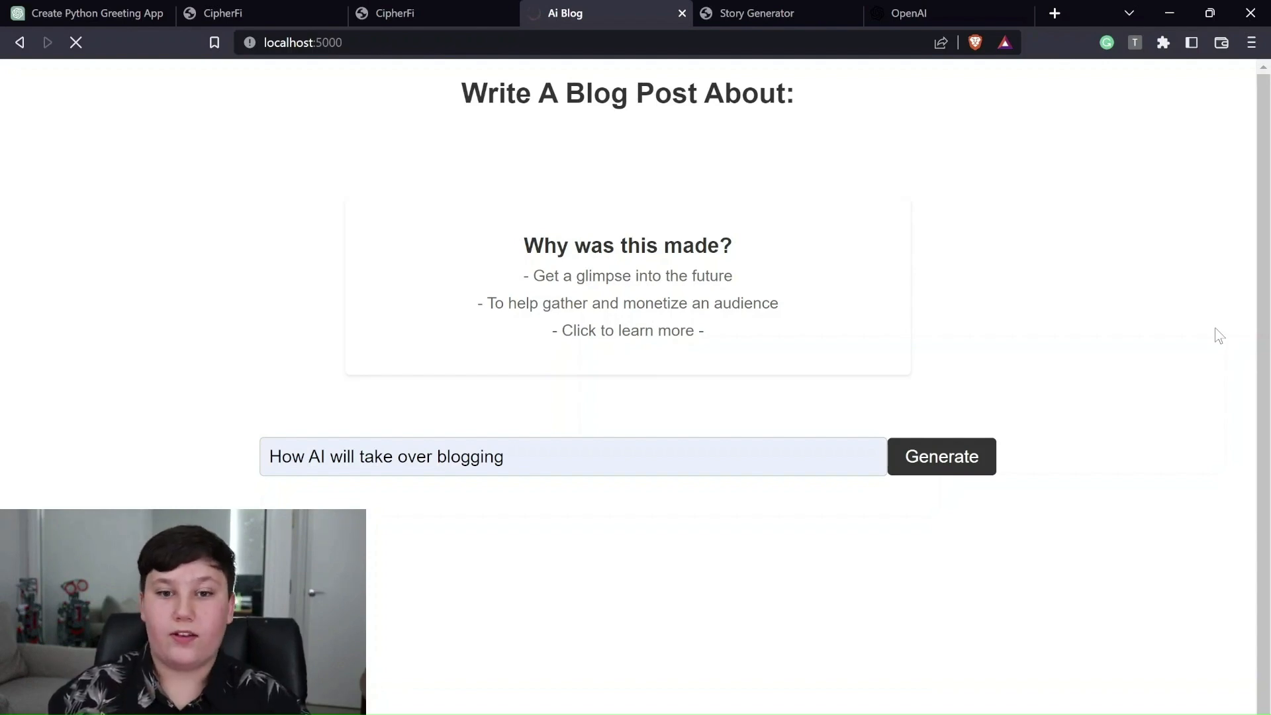
click(940, 457)
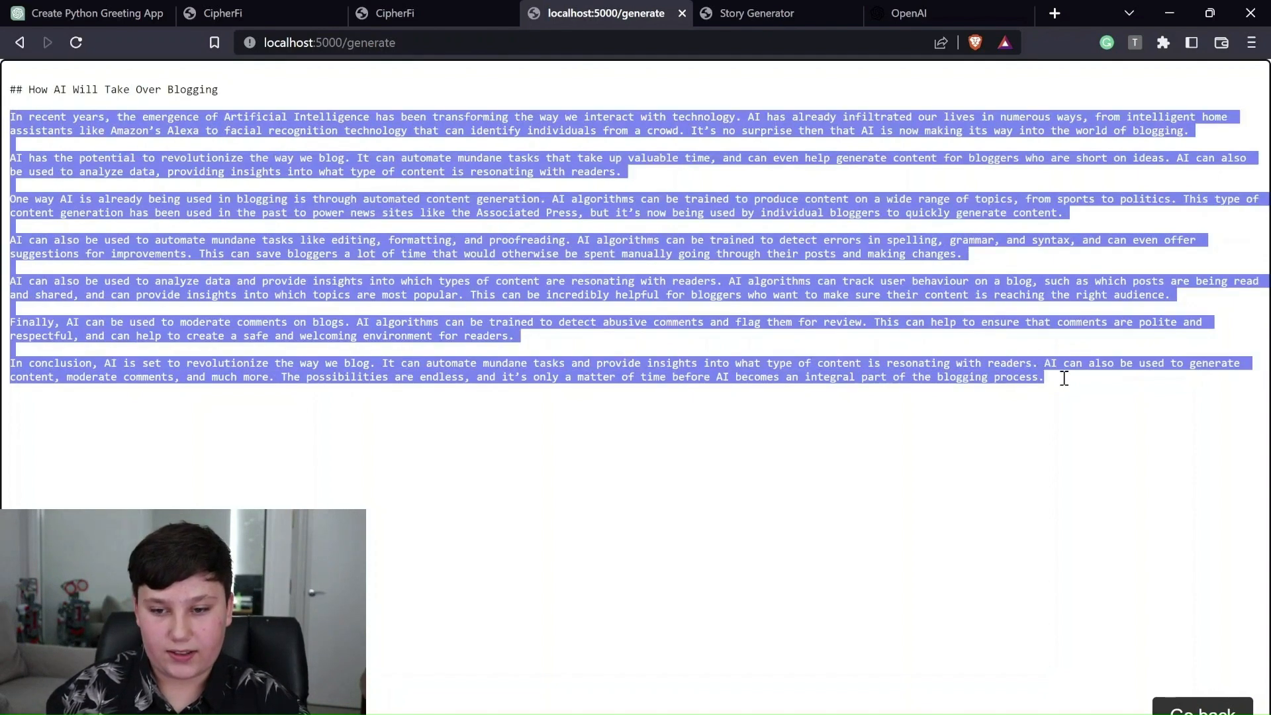
- Leave the generated post and switch to the Story Generator form
click(1064, 378)
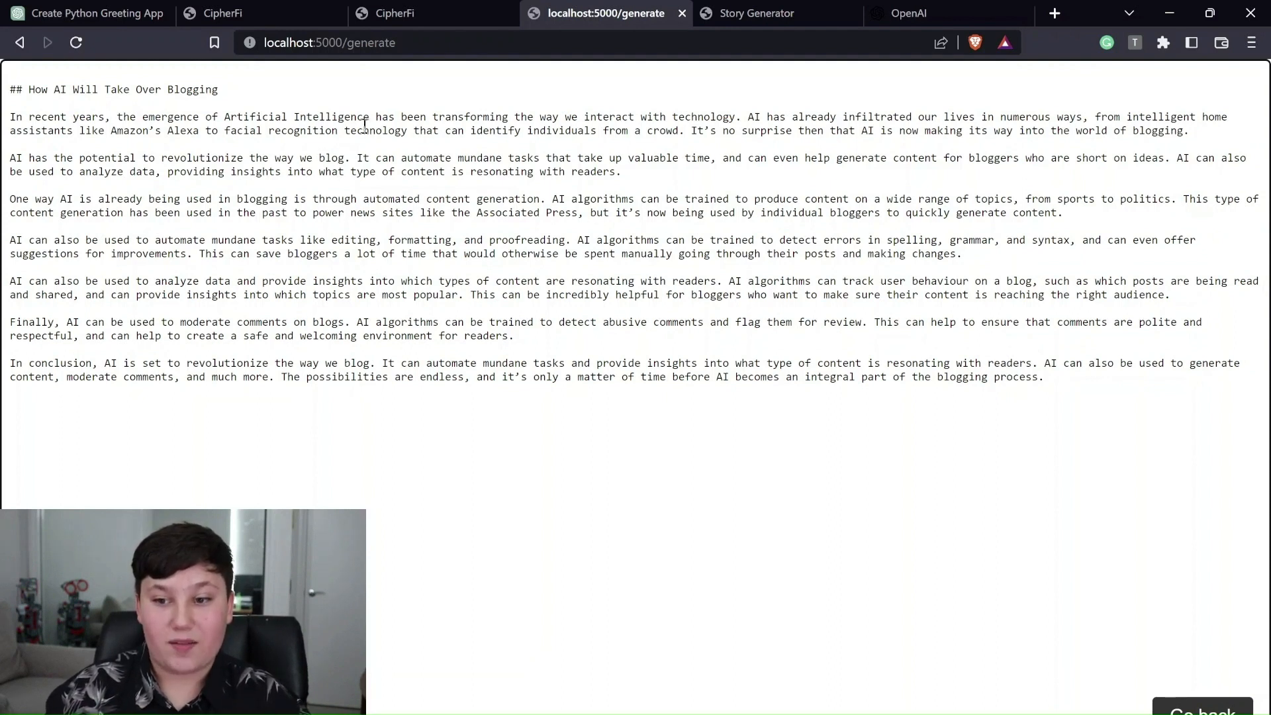
mouse_move(340, 191)
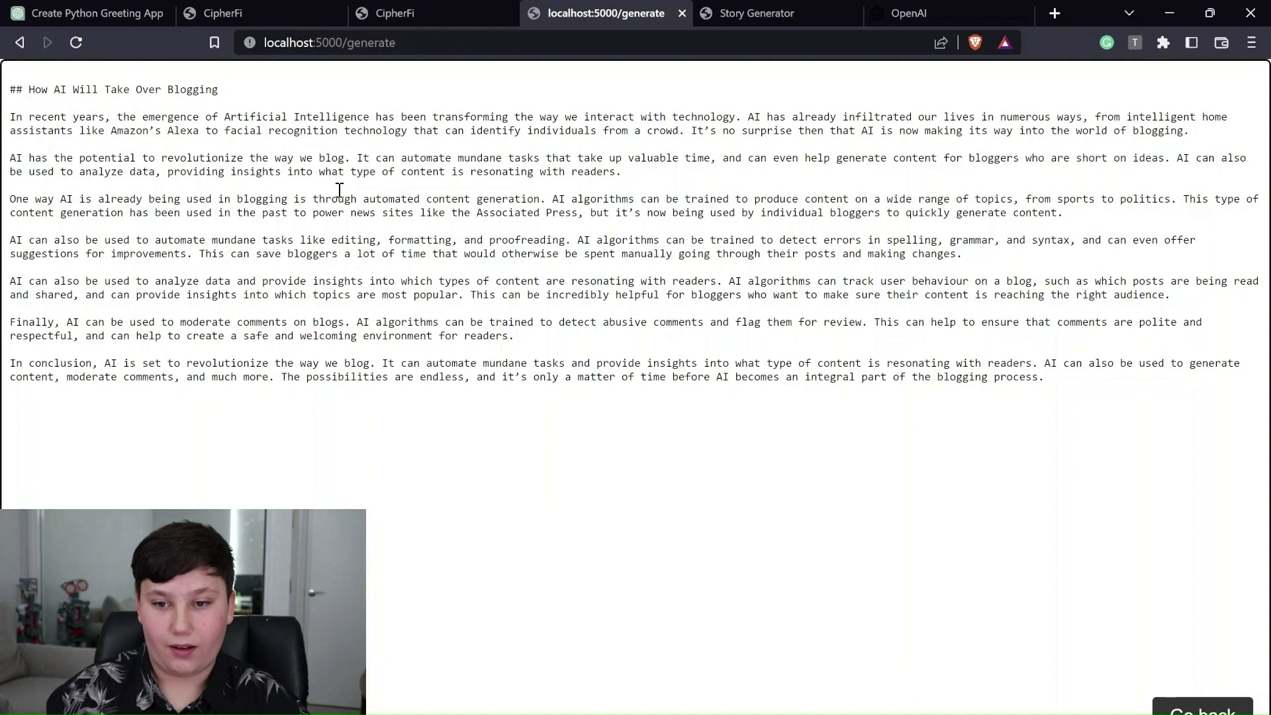
mouse_move(250, 144)
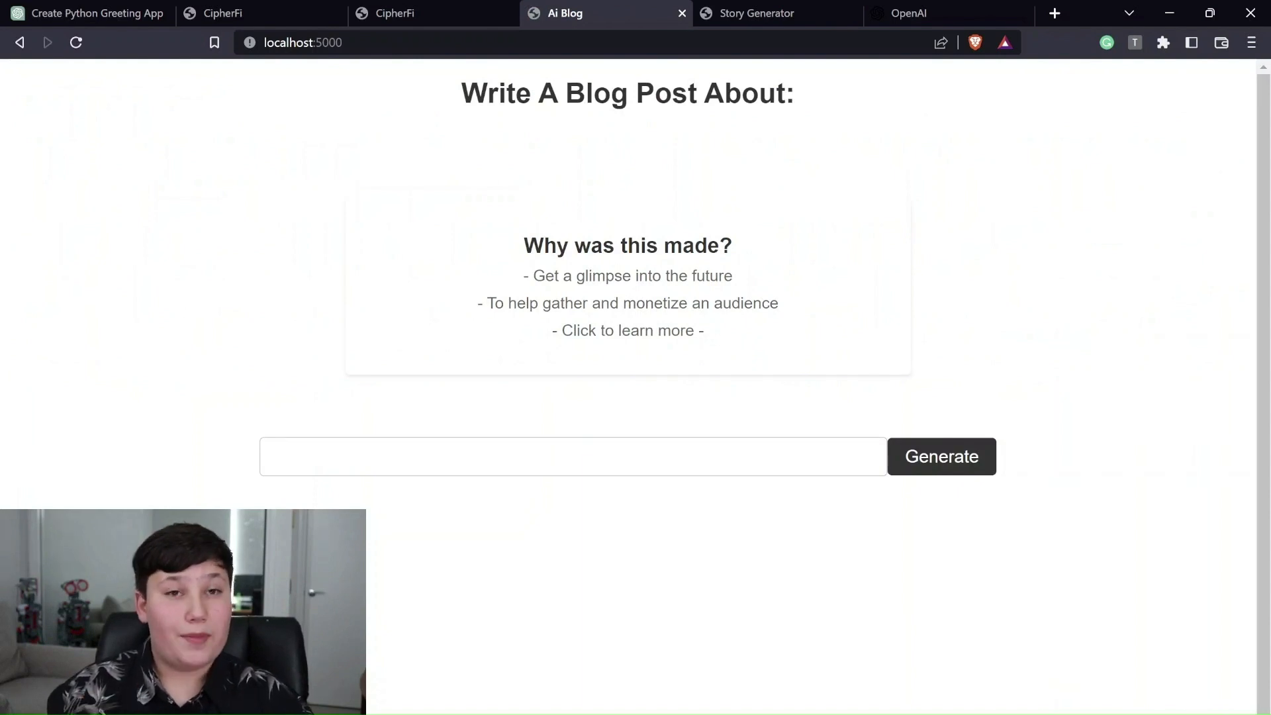
click(757, 13)
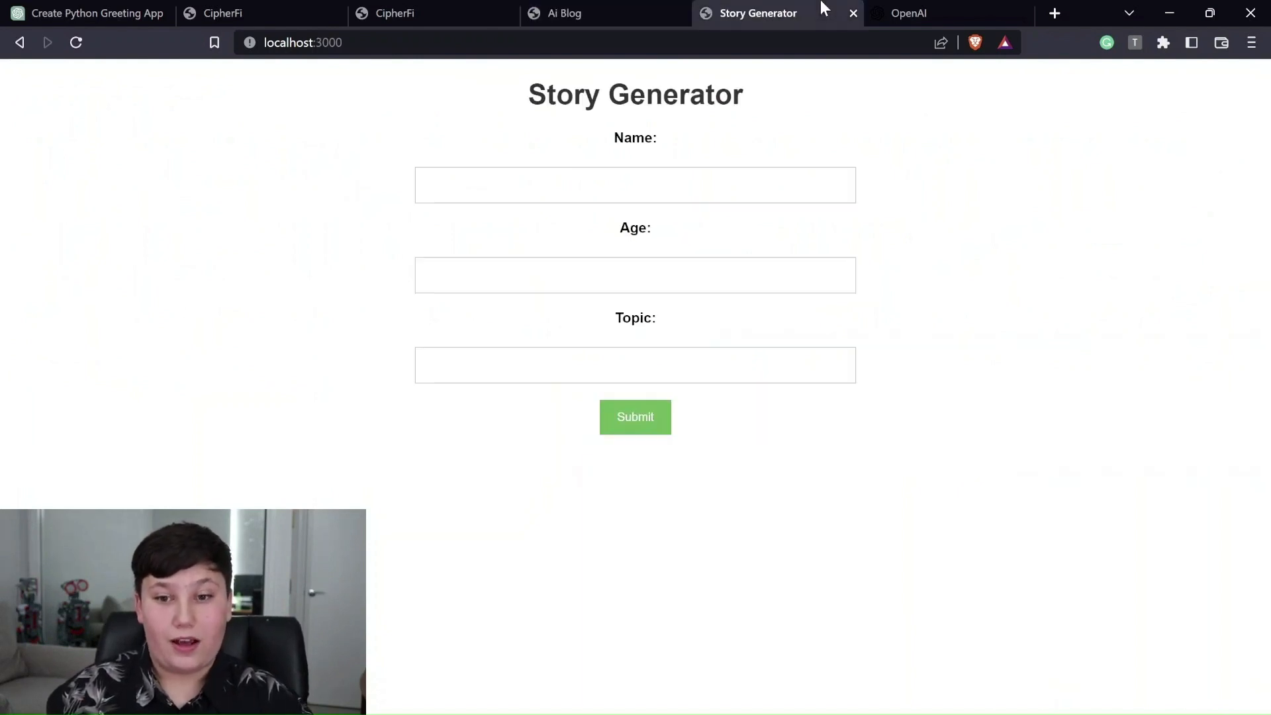
- Submit a story request with name Jack, age 9 and topic "ducks and dragons"
click(634, 185)
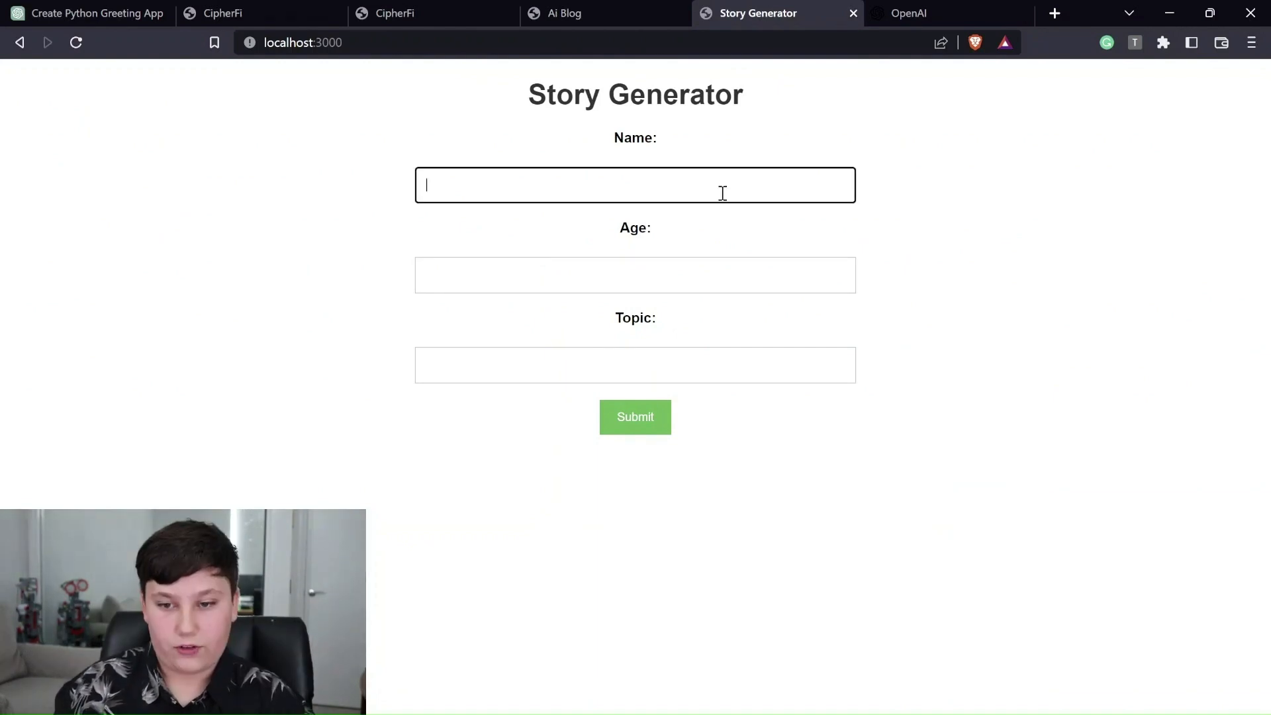
text(Jack)
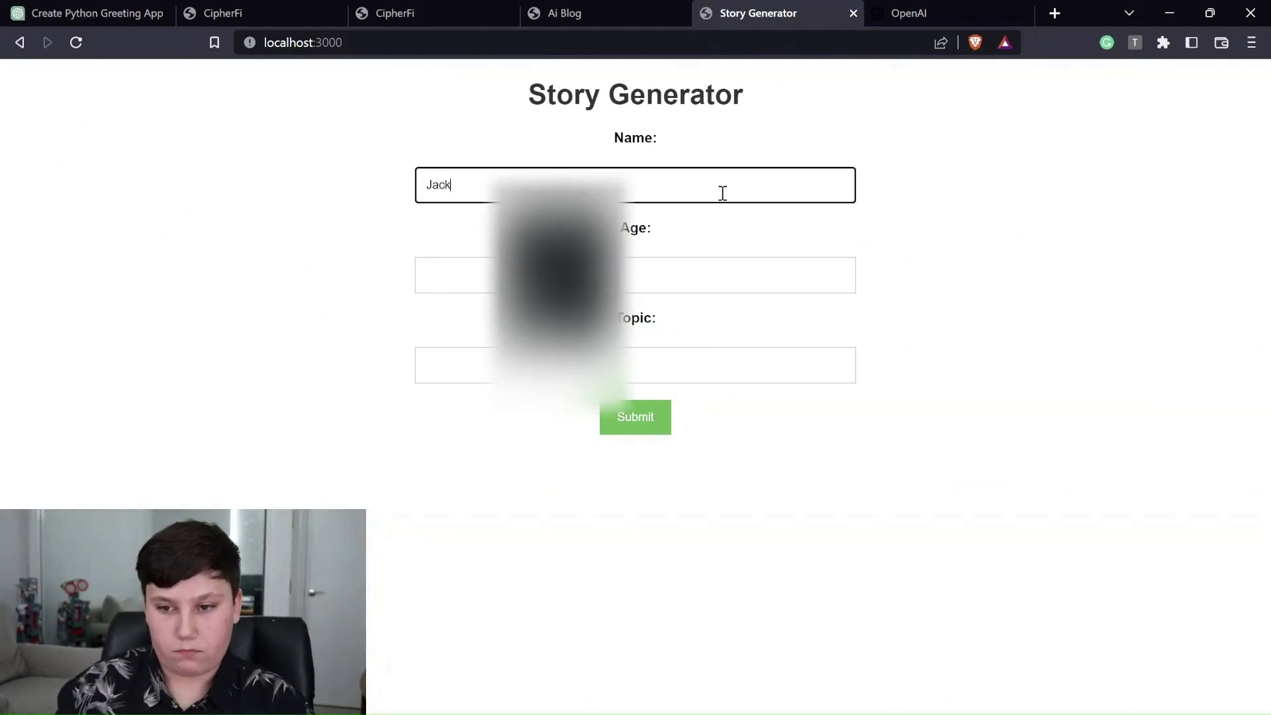
click(634, 275)
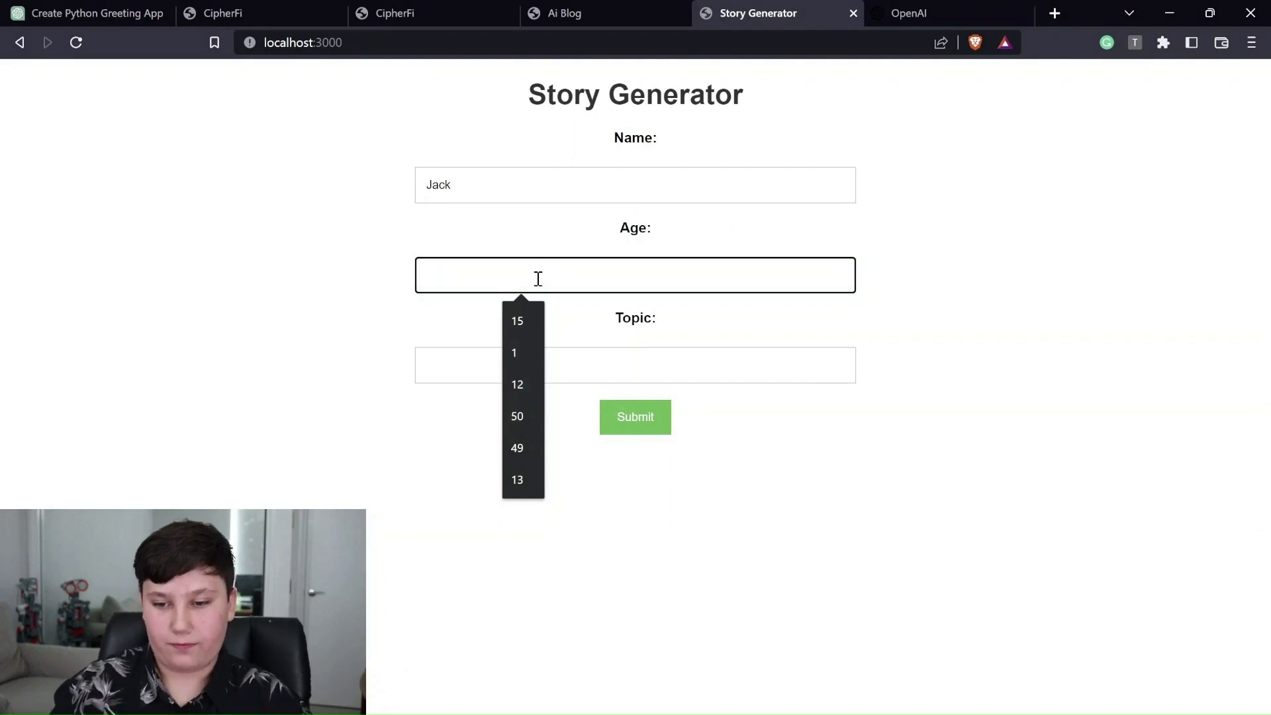
text(9)
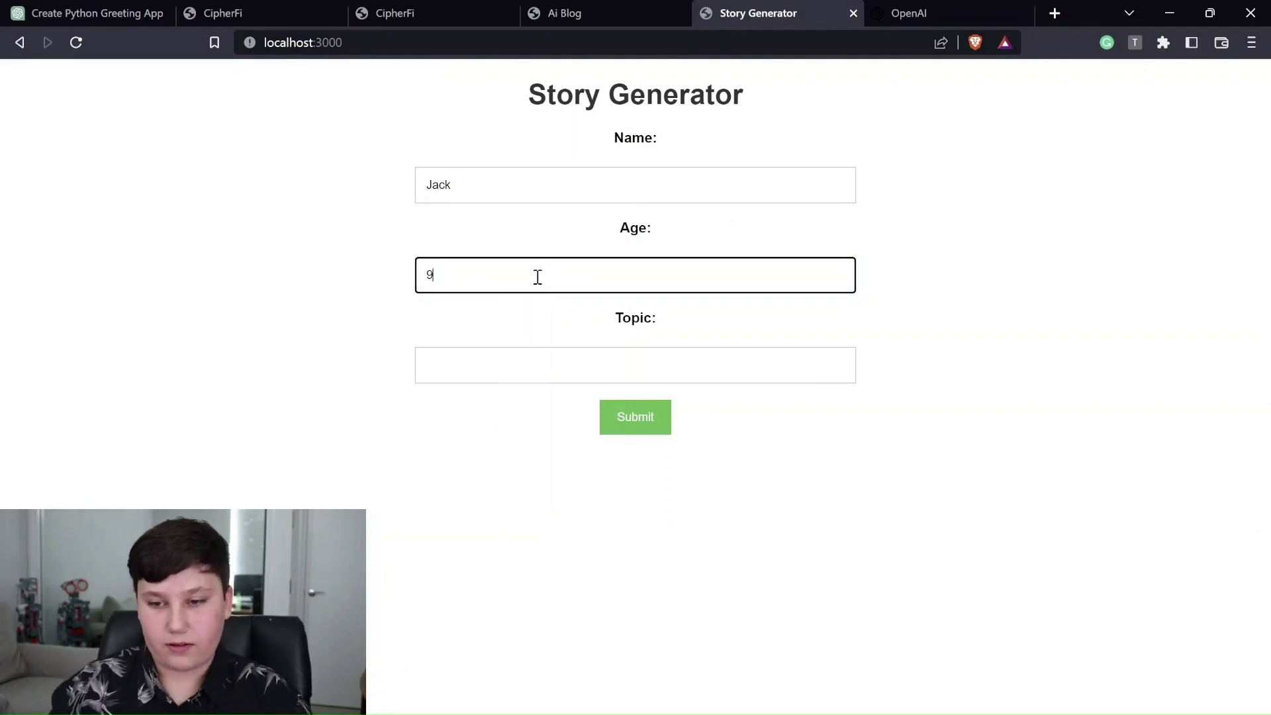
click(635, 364)
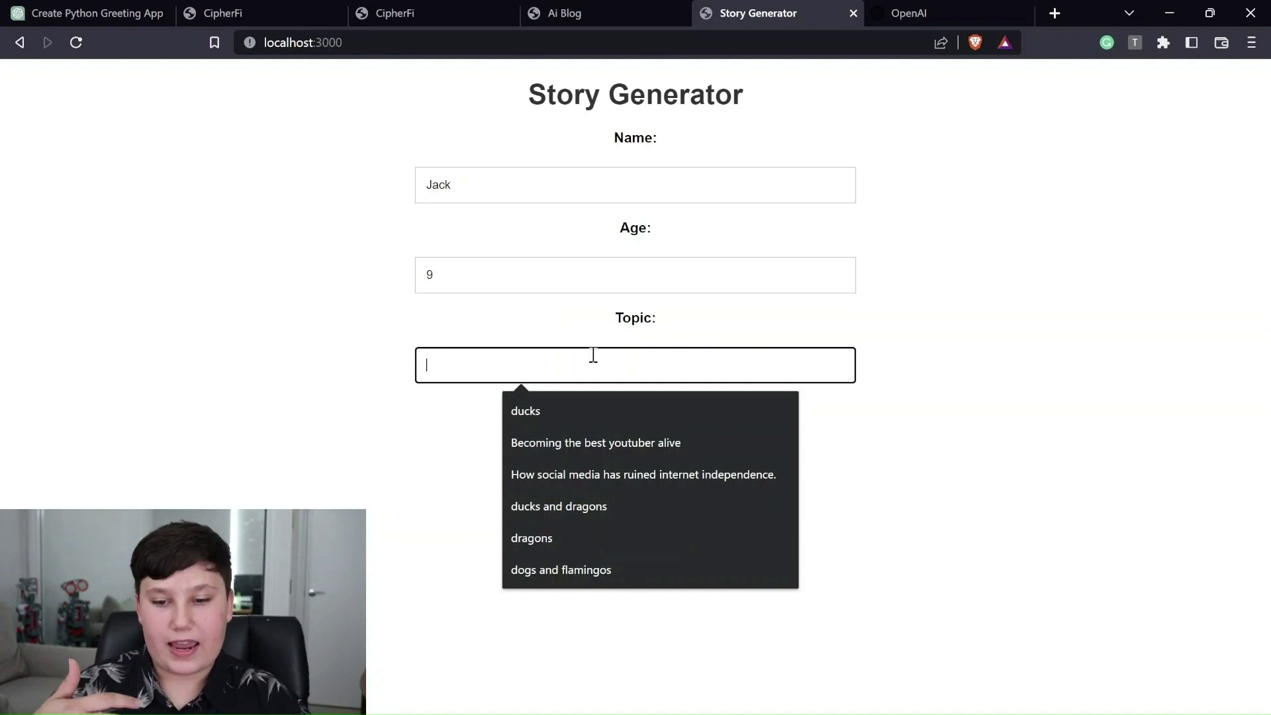
click(559, 505)
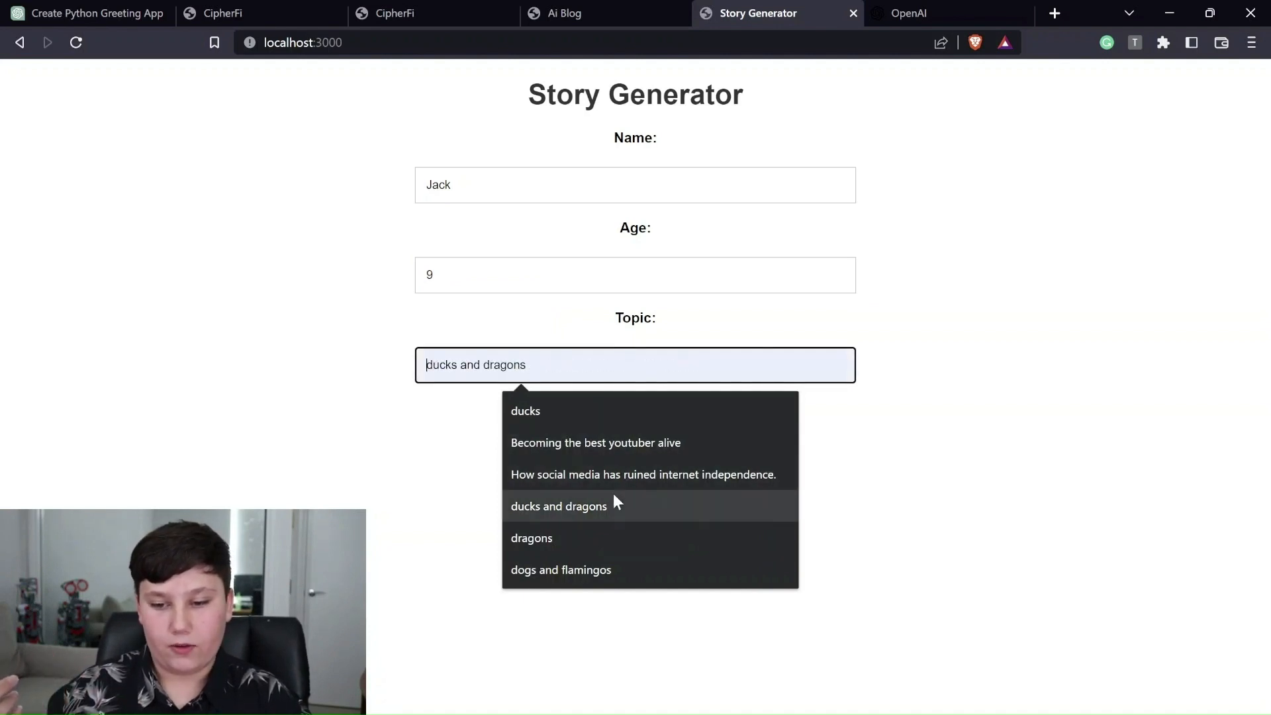
click(559, 506)
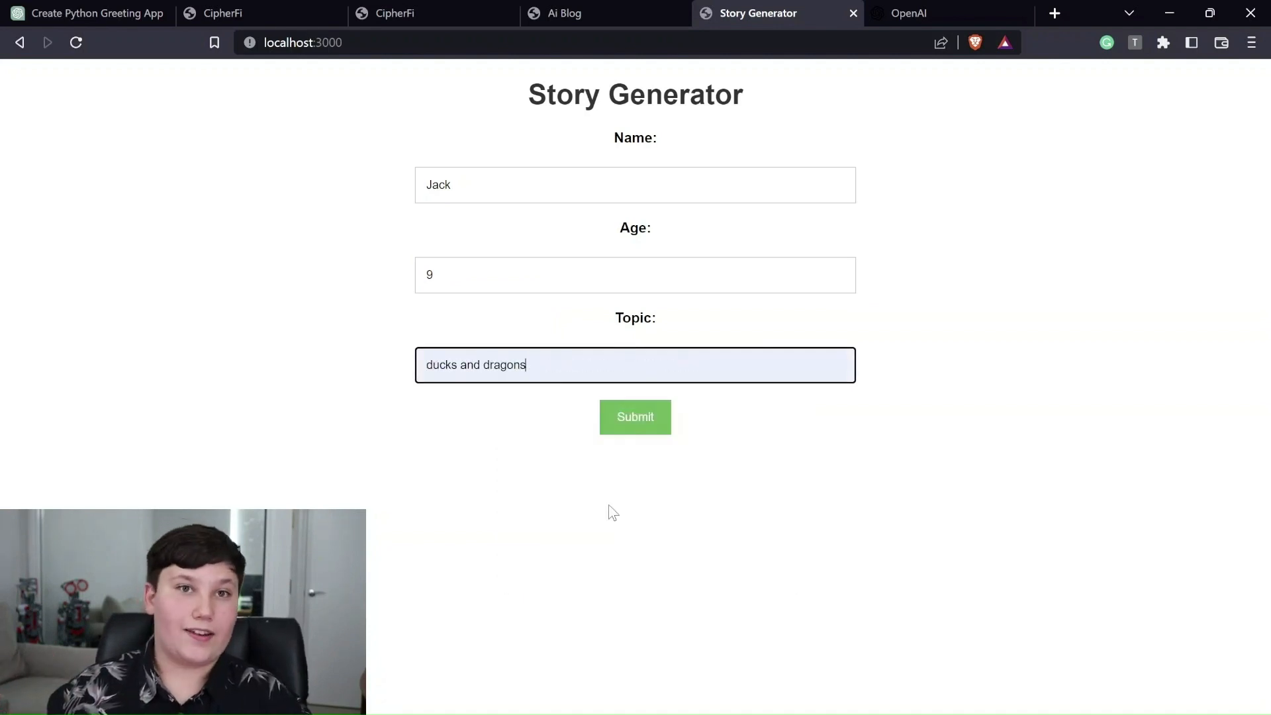
click(634, 418)
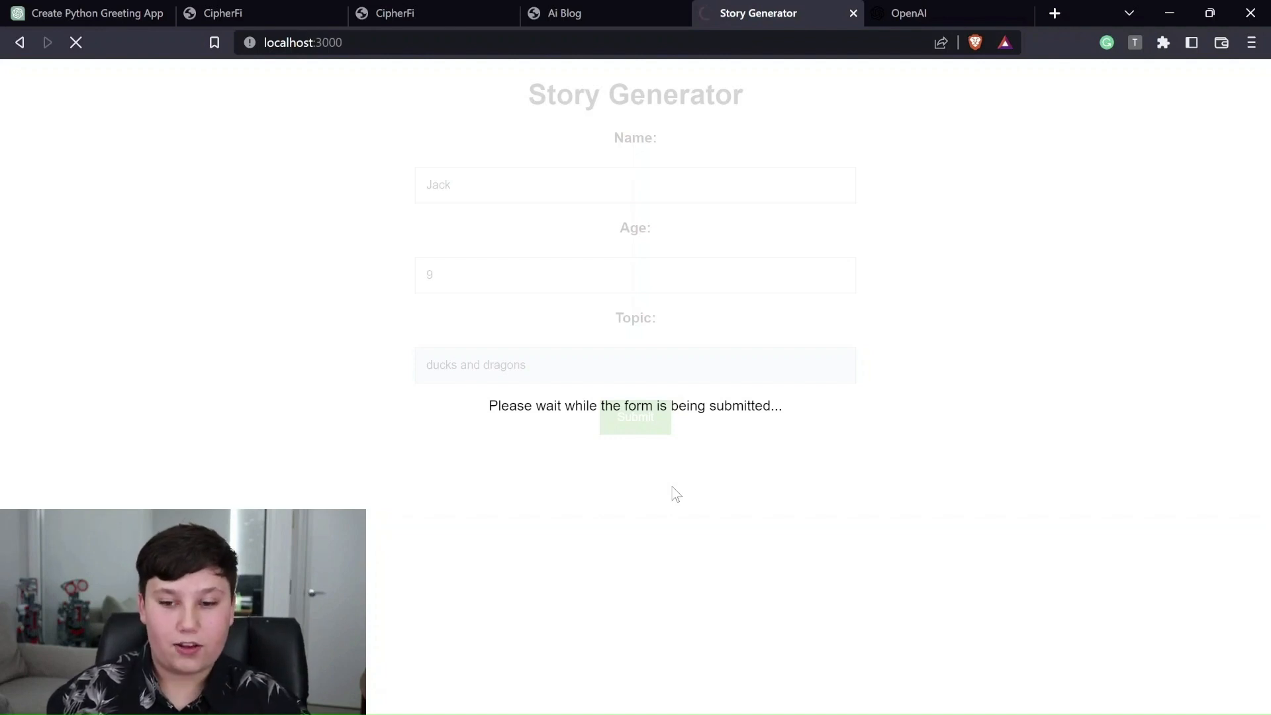
- Receive the finished dragon-and-ducks story, then return to the ChatGPT conversation via Ai Blog
click(636, 417)
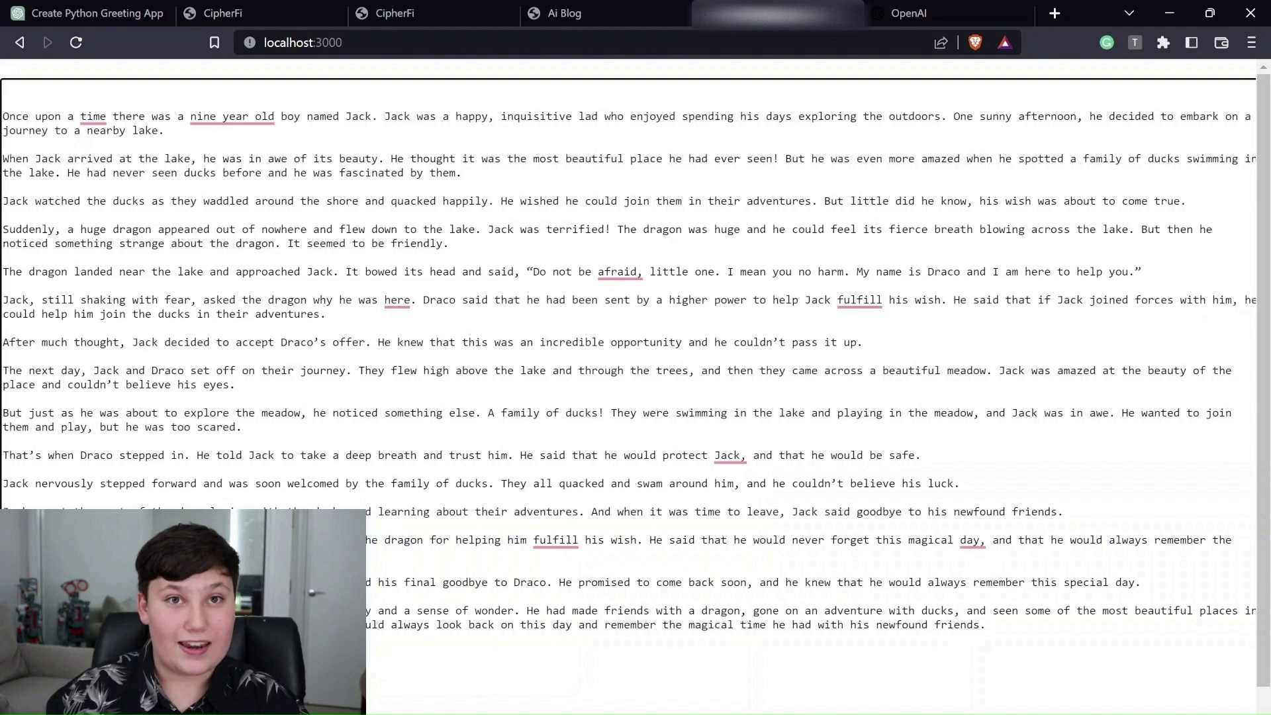
click(909, 13)
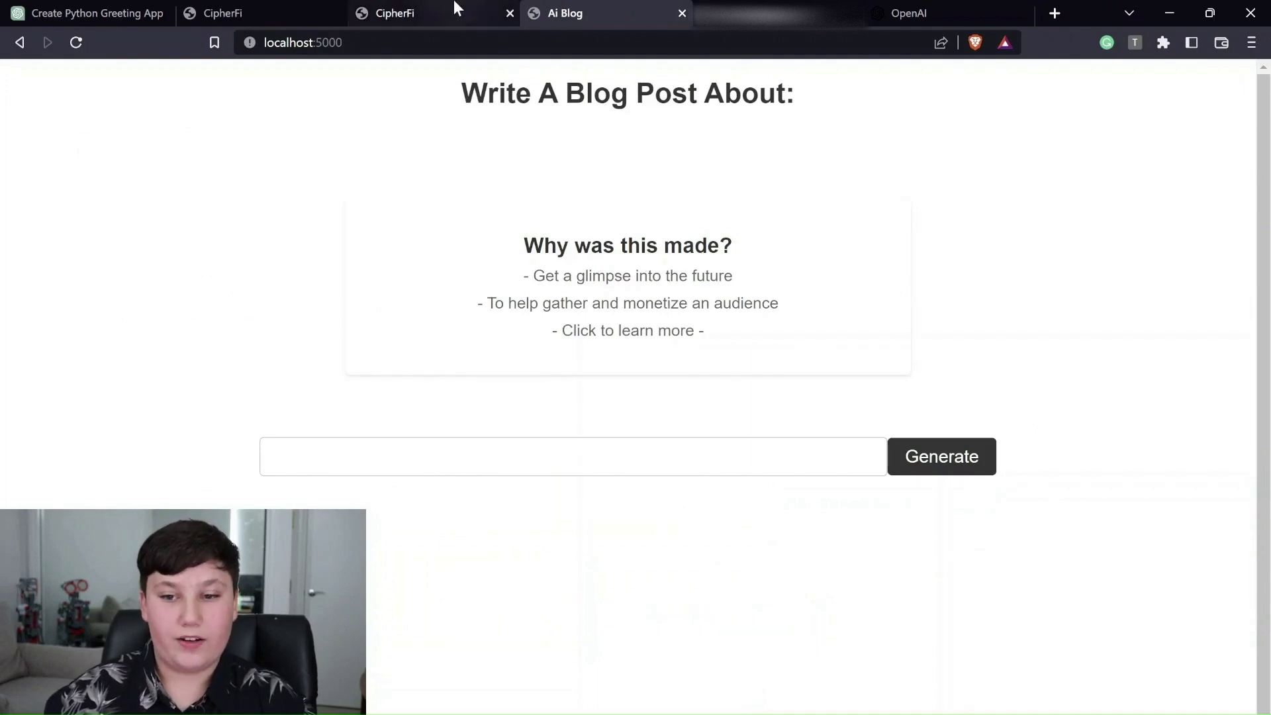
click(89, 13)
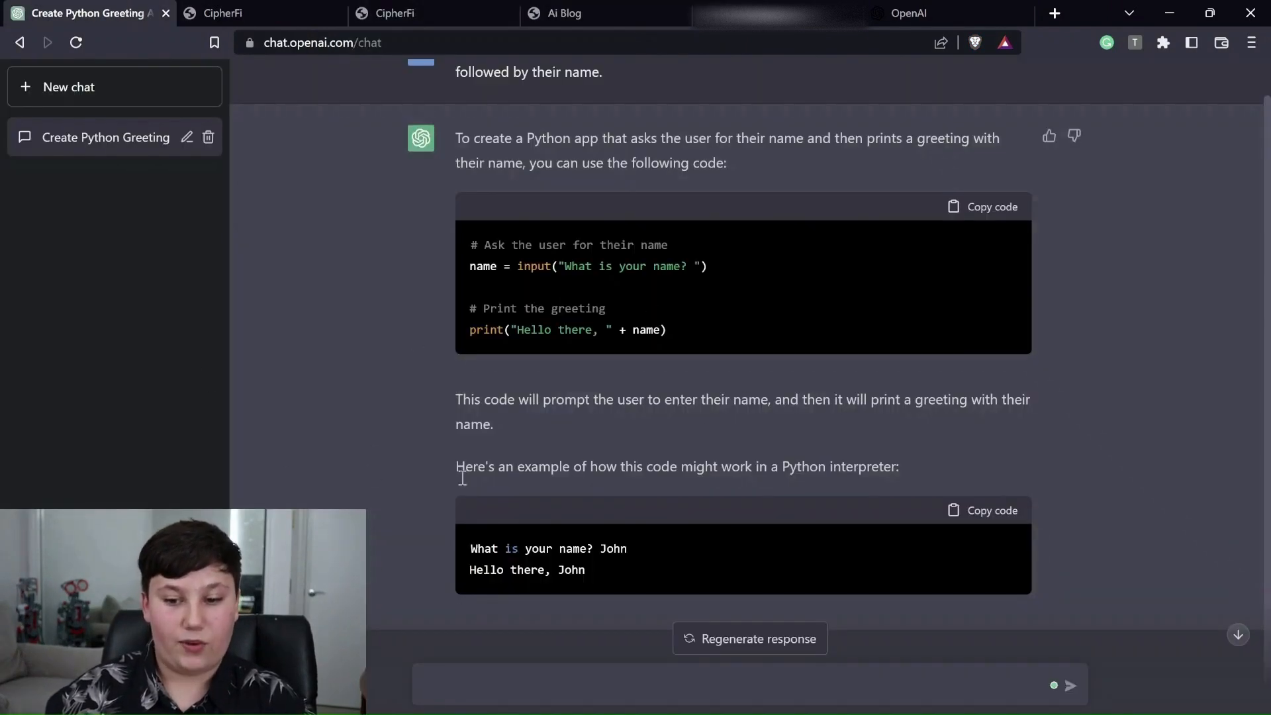